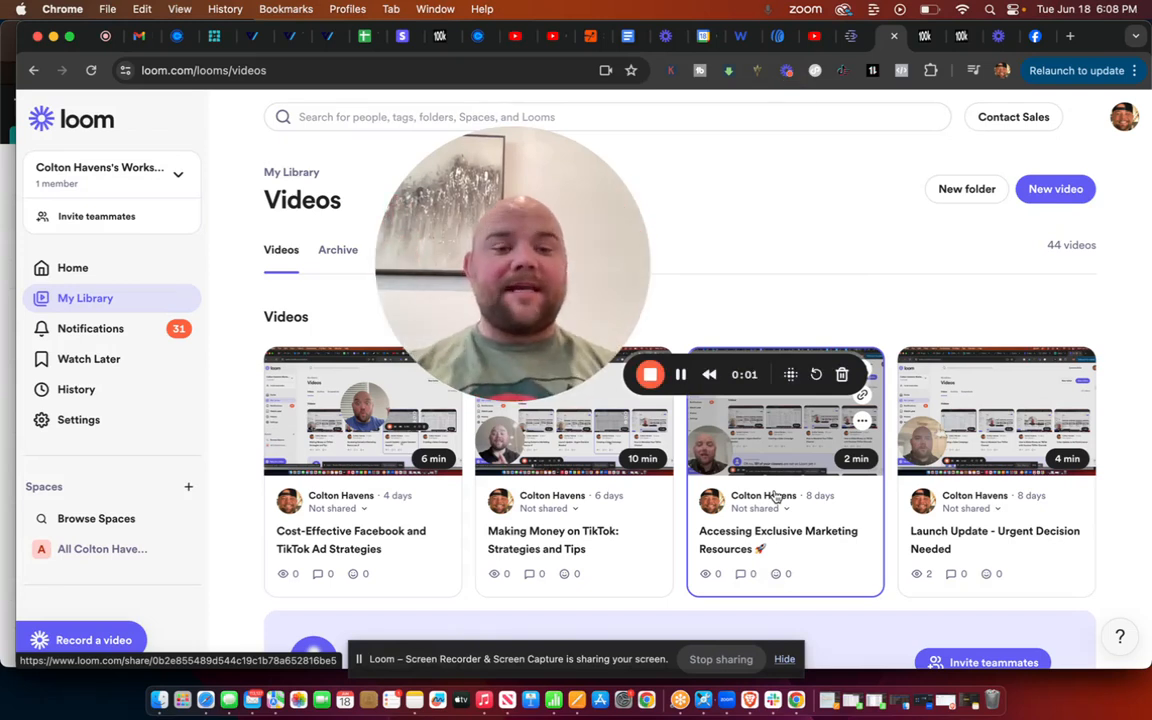
pyautogui.moveTo(872, 289)
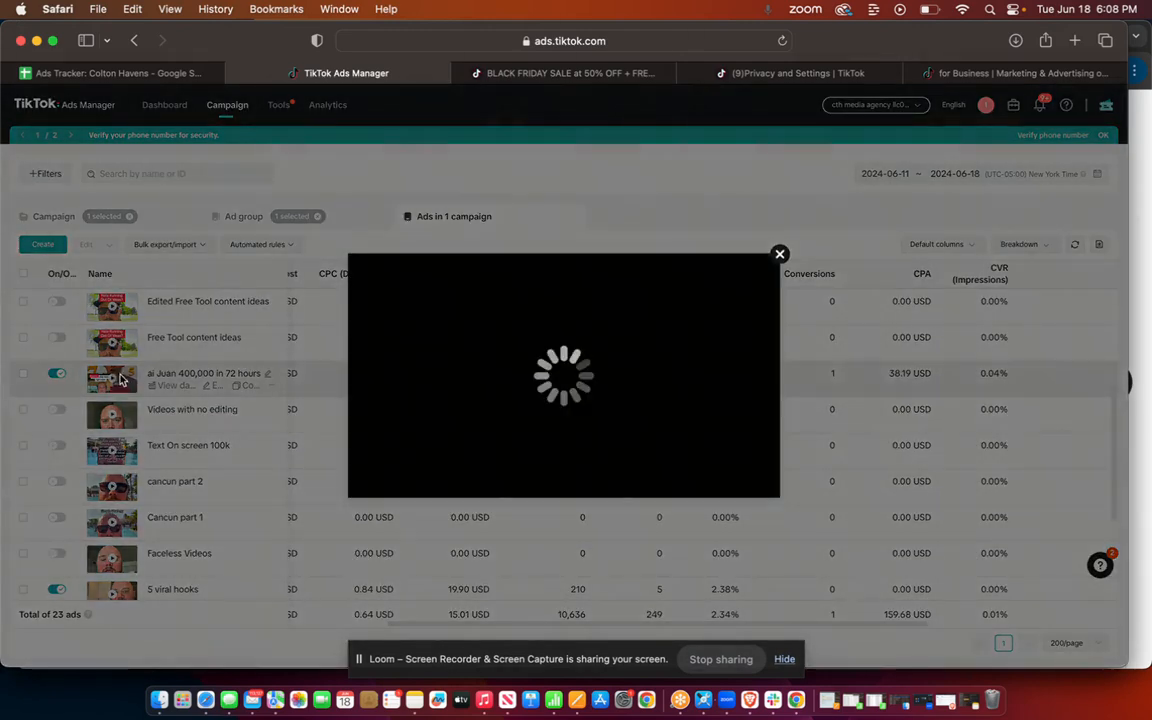
pyautogui.moveTo(541, 403)
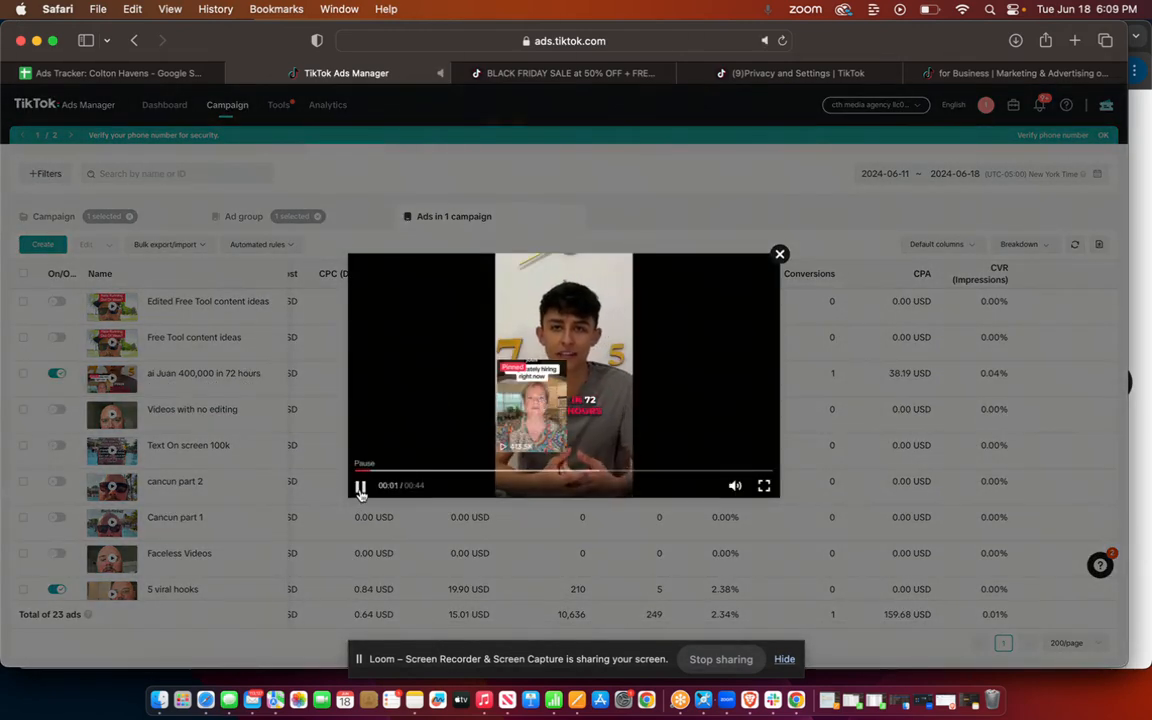
# Close the 'ai Juan 400,000 in 72 hours' video preview and return to the ad list
pyautogui.click(360, 486)
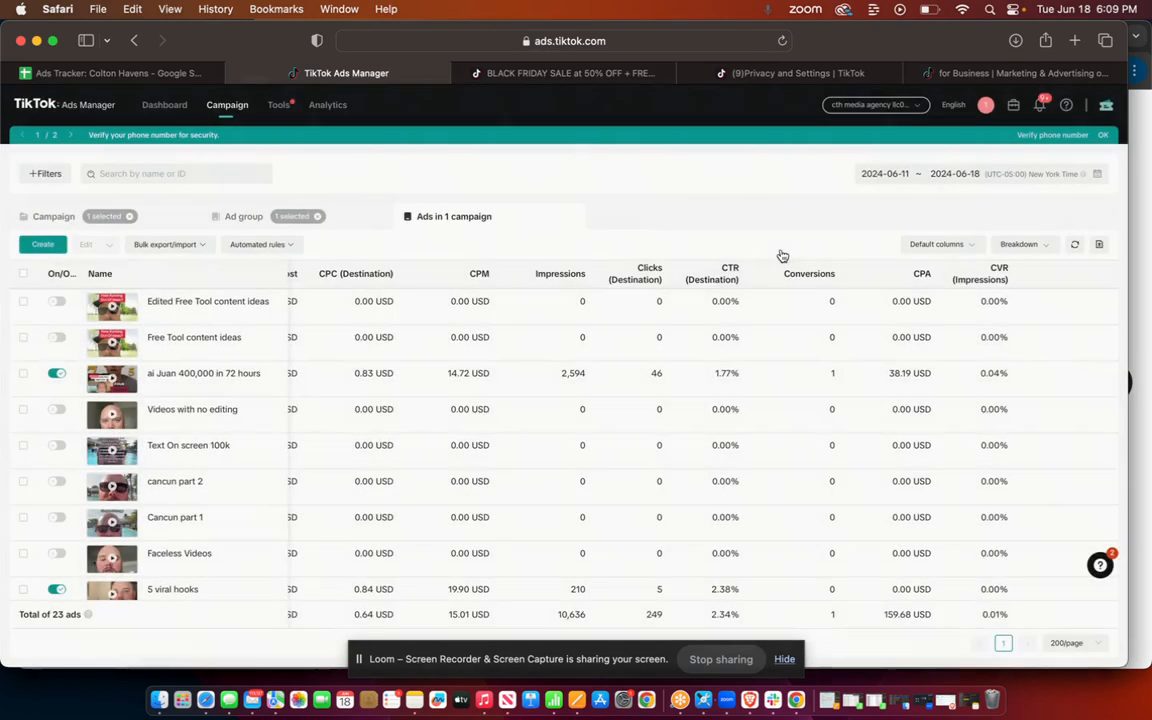
pyautogui.moveTo(860, 373)
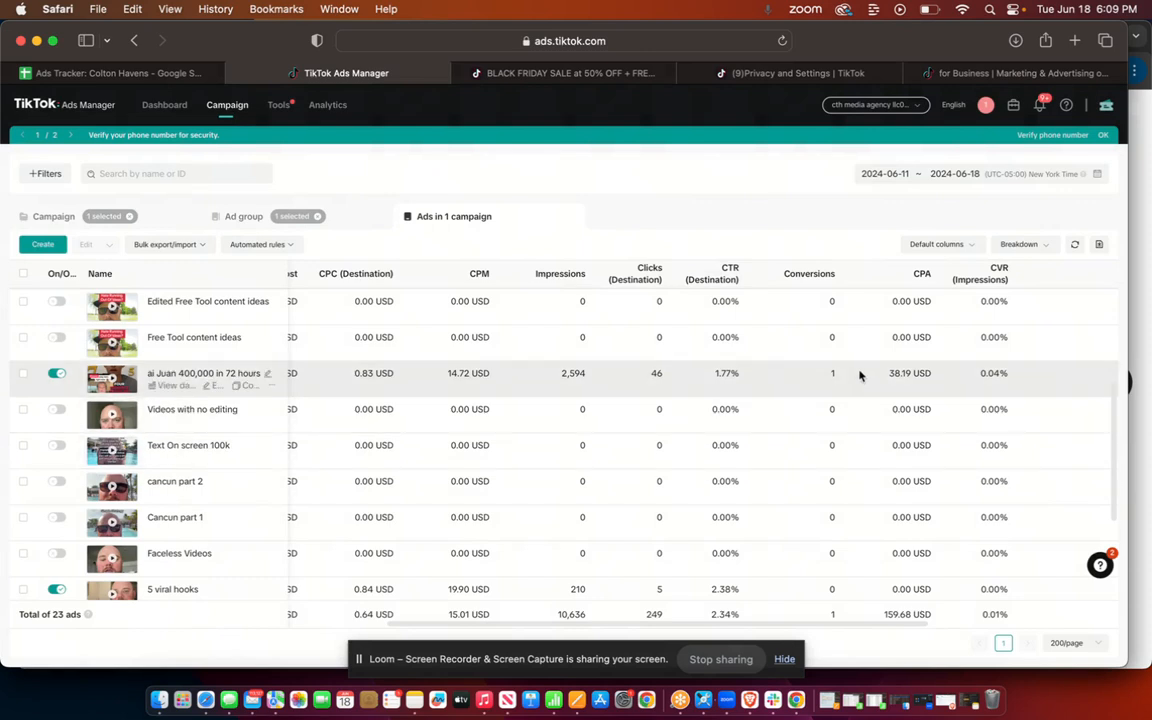
pyautogui.doubleClick(899, 373)
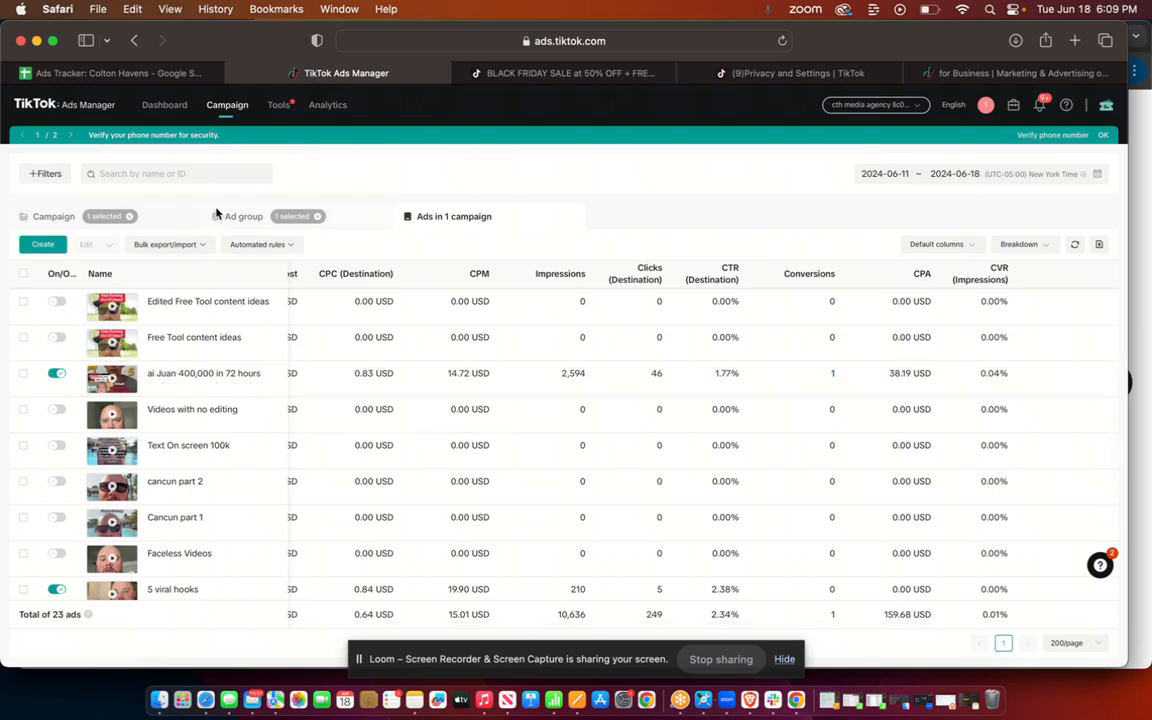
# Show all four ad groups with the selection cleared and scroll to their CPA figures
pyautogui.click(244, 216)
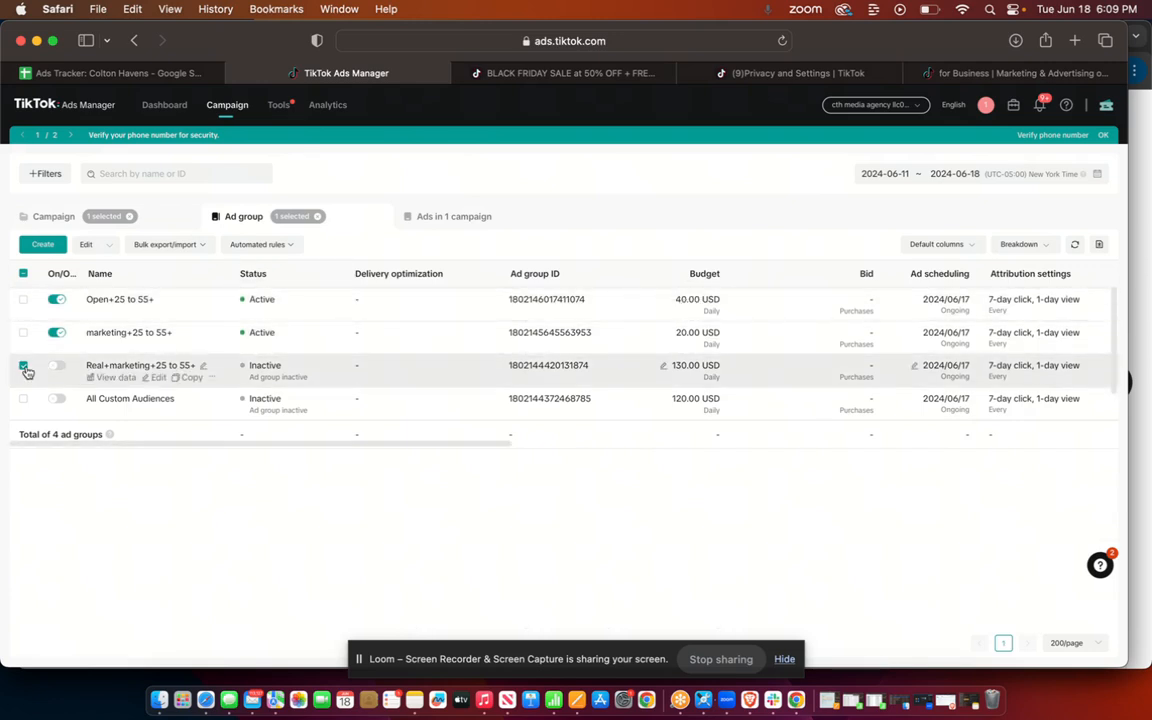
pyautogui.click(24, 368)
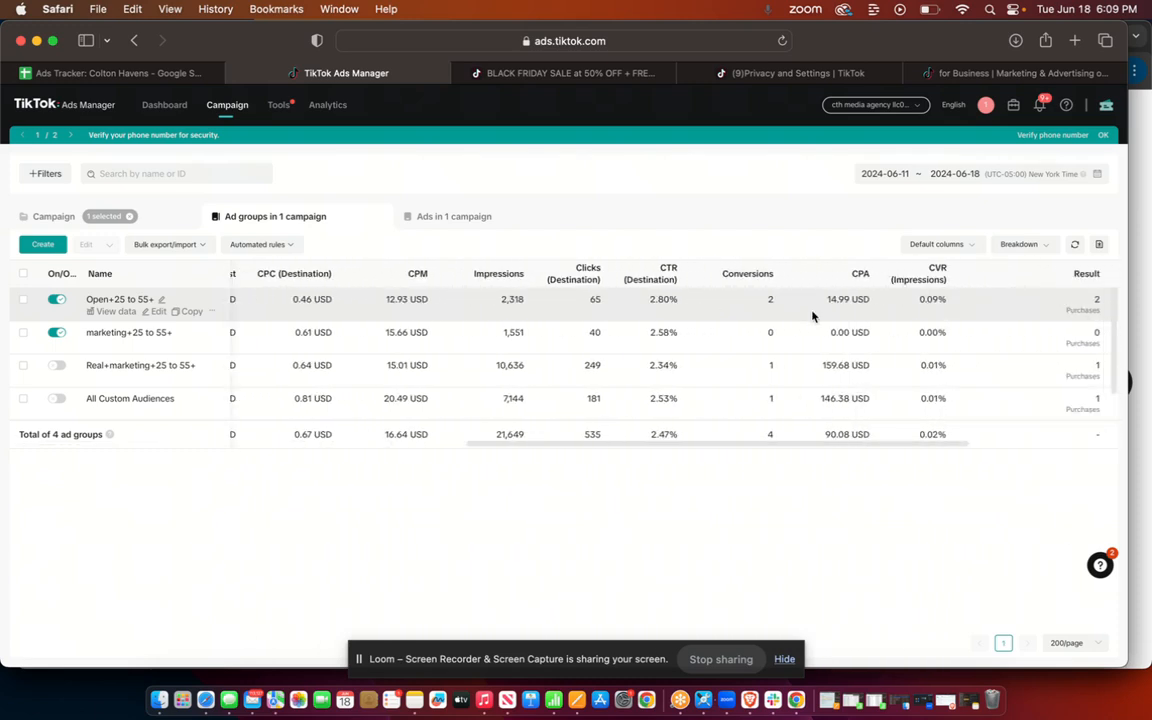
pyautogui.moveTo(853, 311)
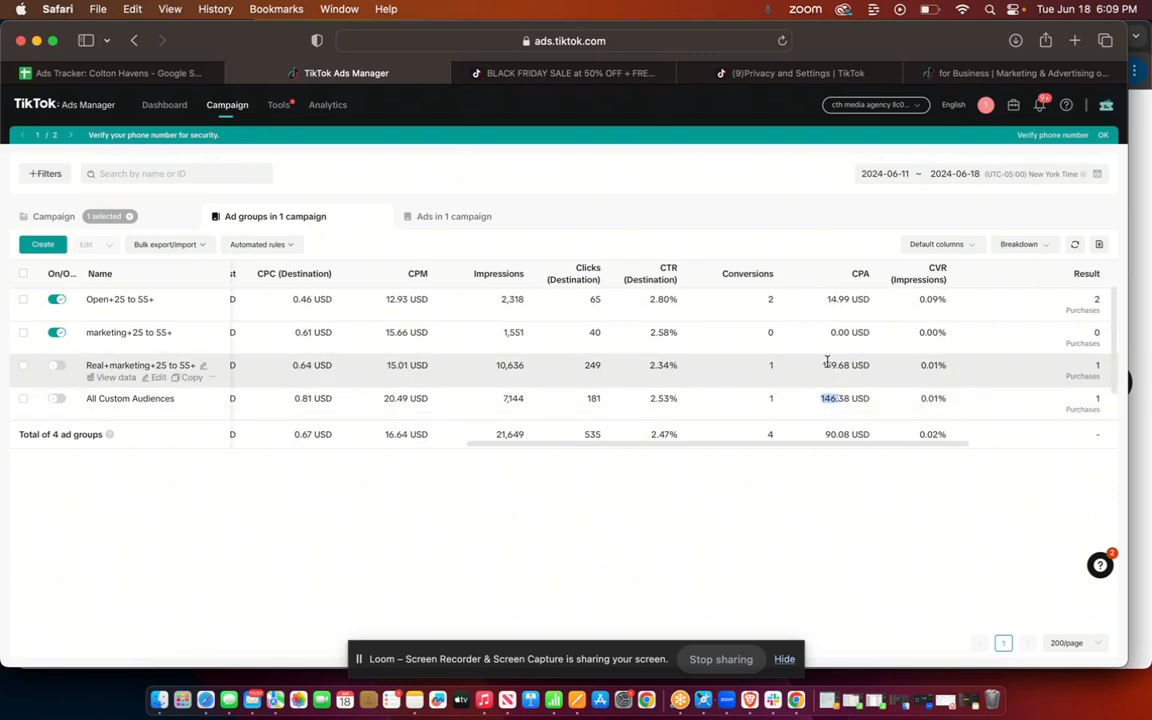
pyautogui.scroll(-3)
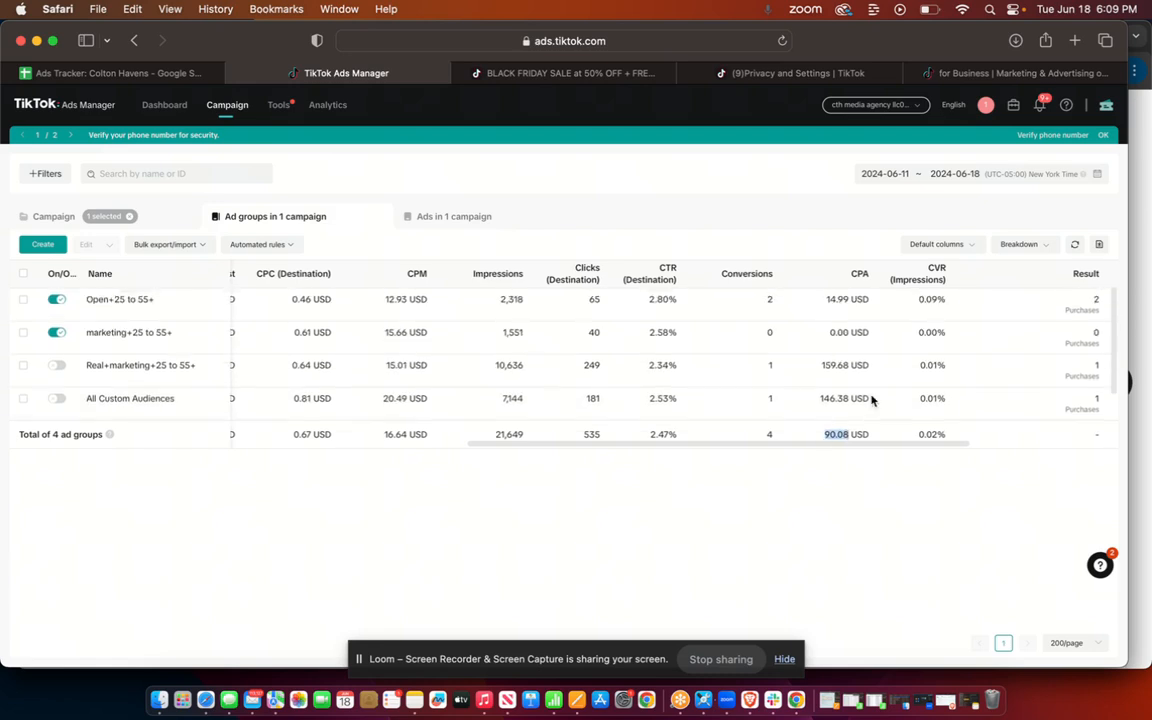
pyautogui.moveTo(693, 247)
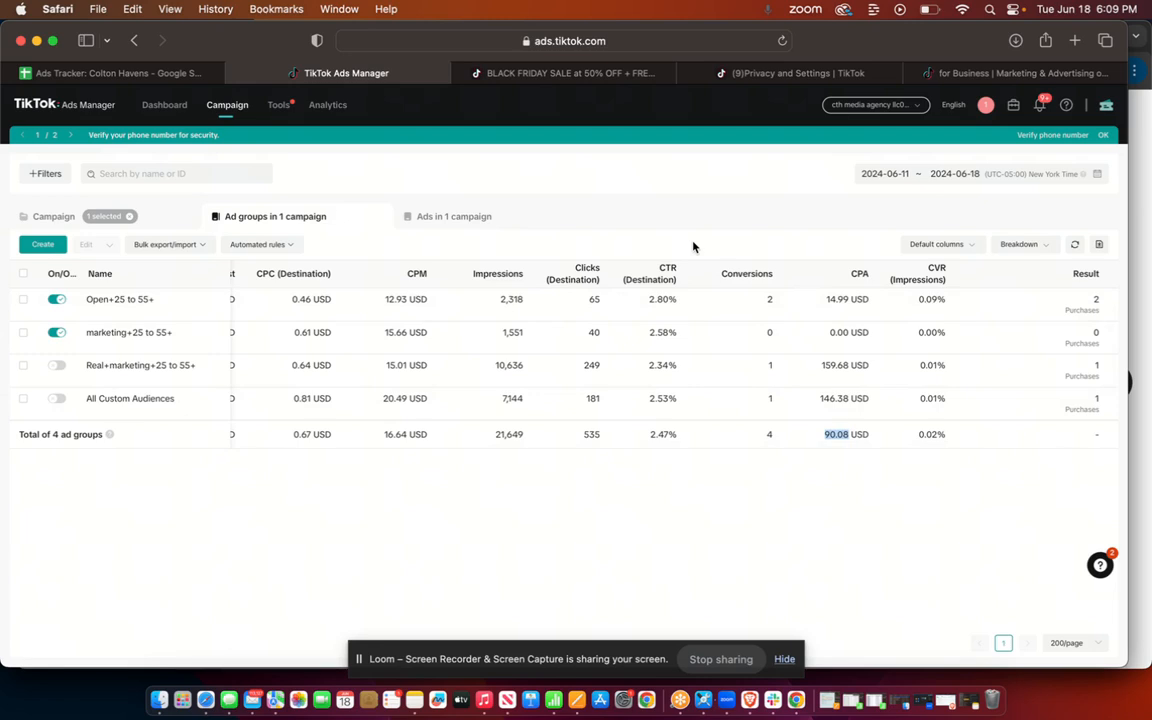
pyautogui.moveTo(572, 496)
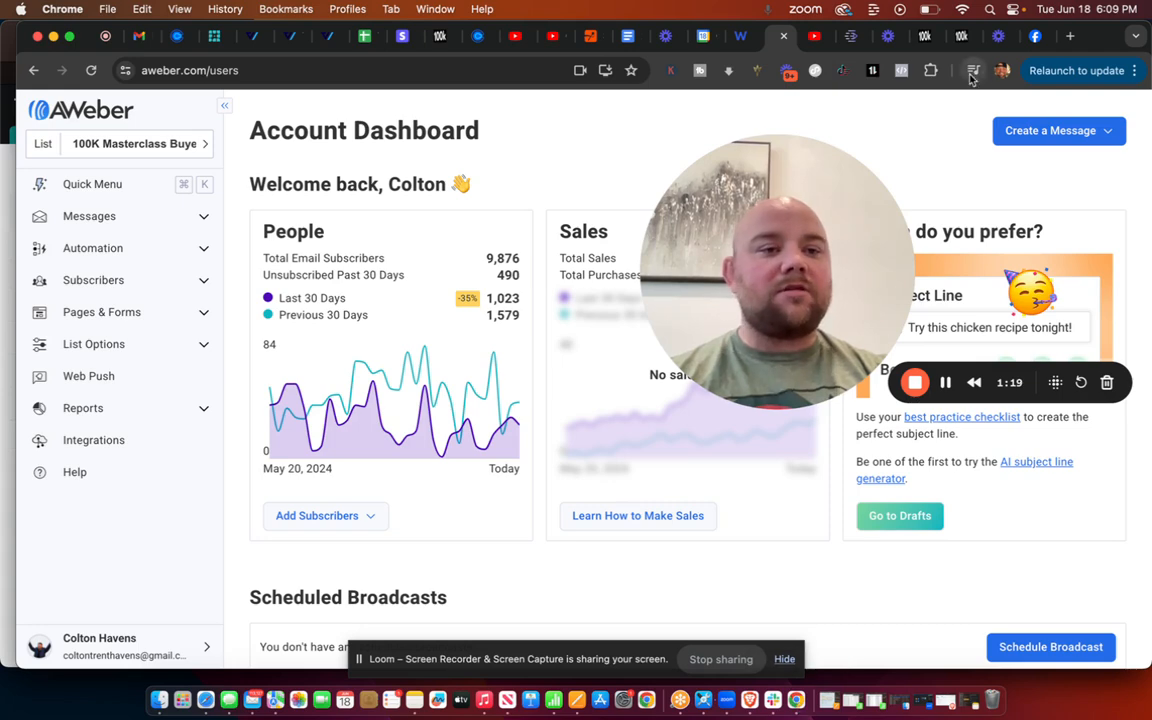
pyautogui.moveTo(765, 118)
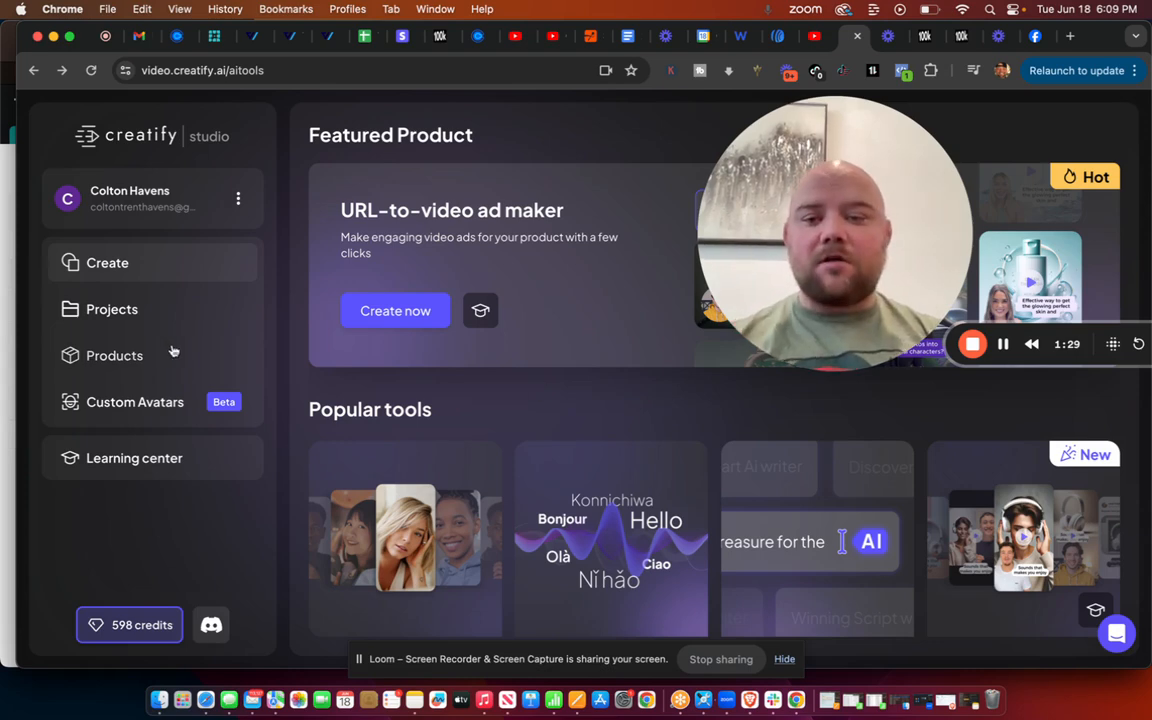
# Open Projects and scroll through the 16 workspace videos, including 'automate your' and 'Dont pay'
pyautogui.click(111, 309)
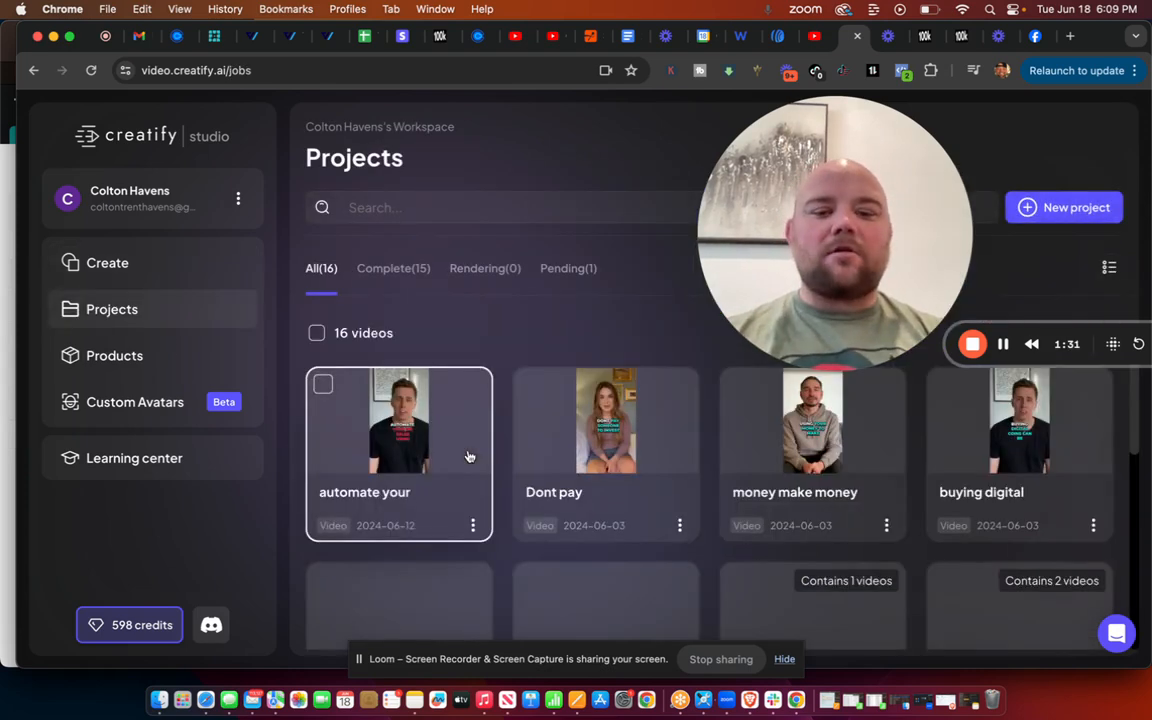
pyautogui.scroll(-3)
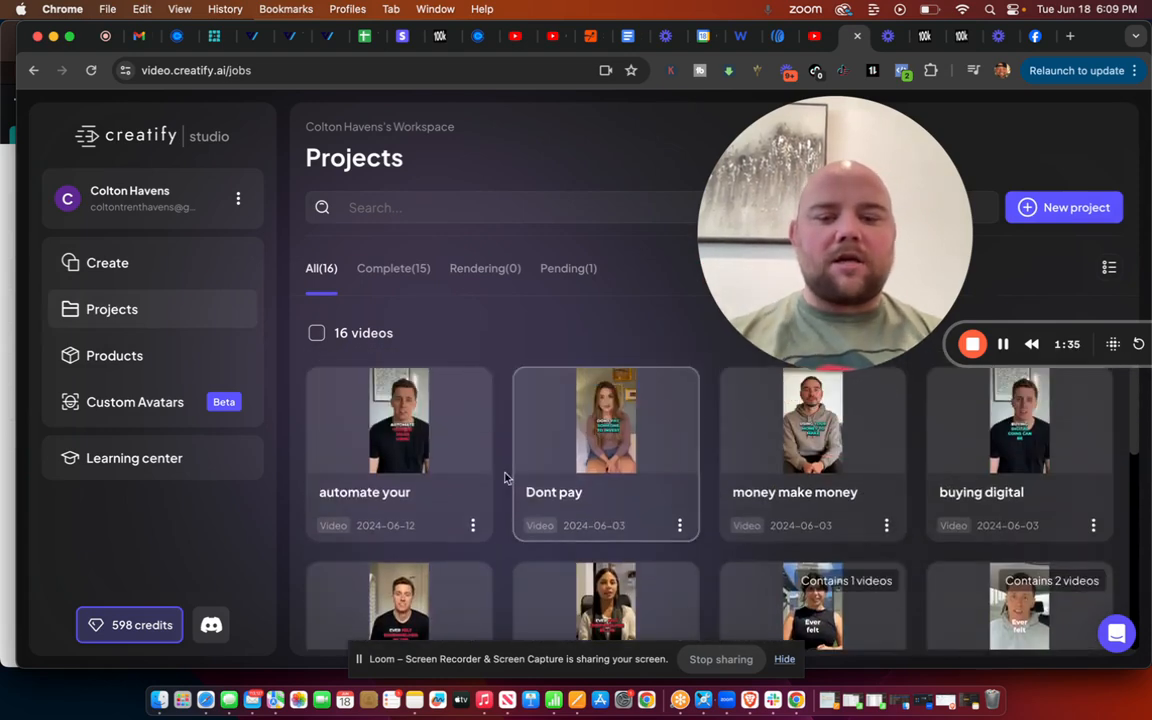
# Preview the 'automate your' project, then return to the Create page
pyautogui.click(398, 420)
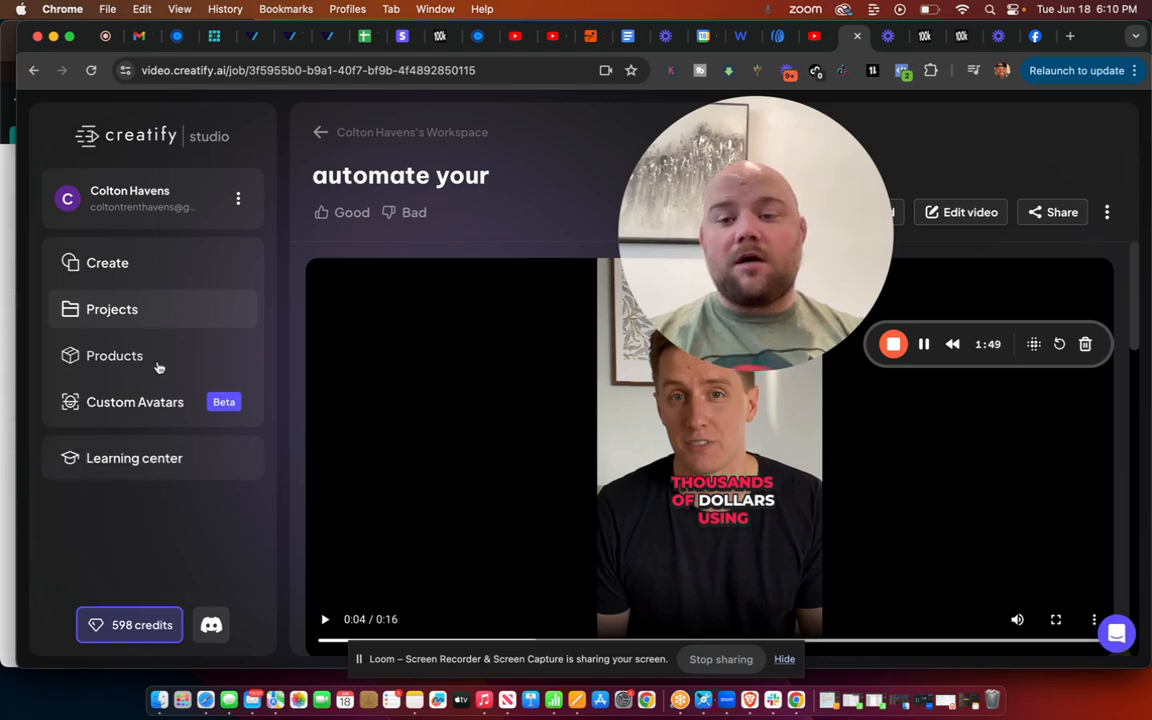
pyautogui.click(114, 355)
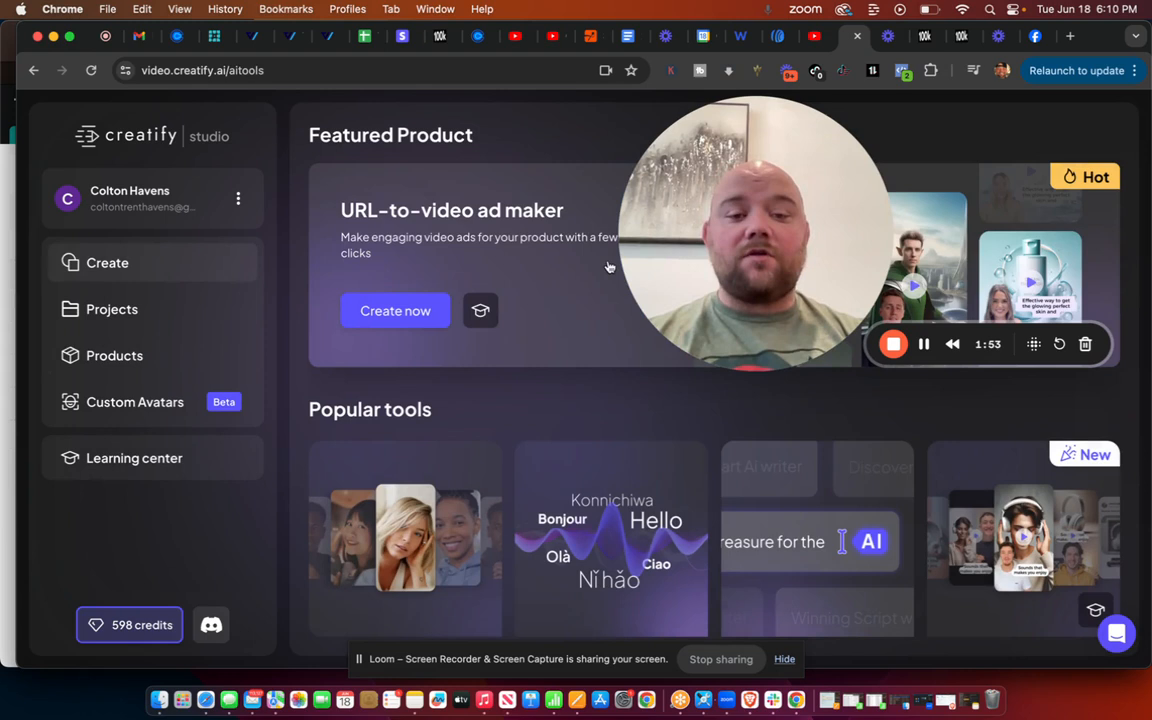
pyautogui.click(395, 310)
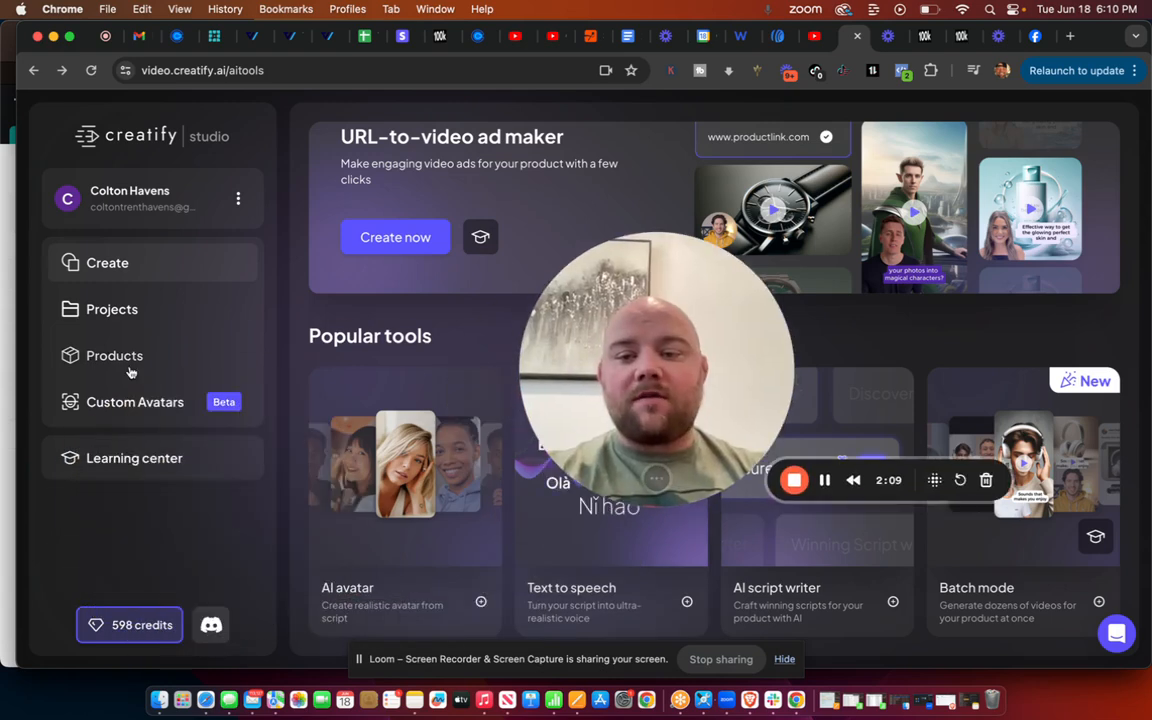
# Browse the 100K Views Masterclass product's media and open its 32-second generated video
pyautogui.click(114, 355)
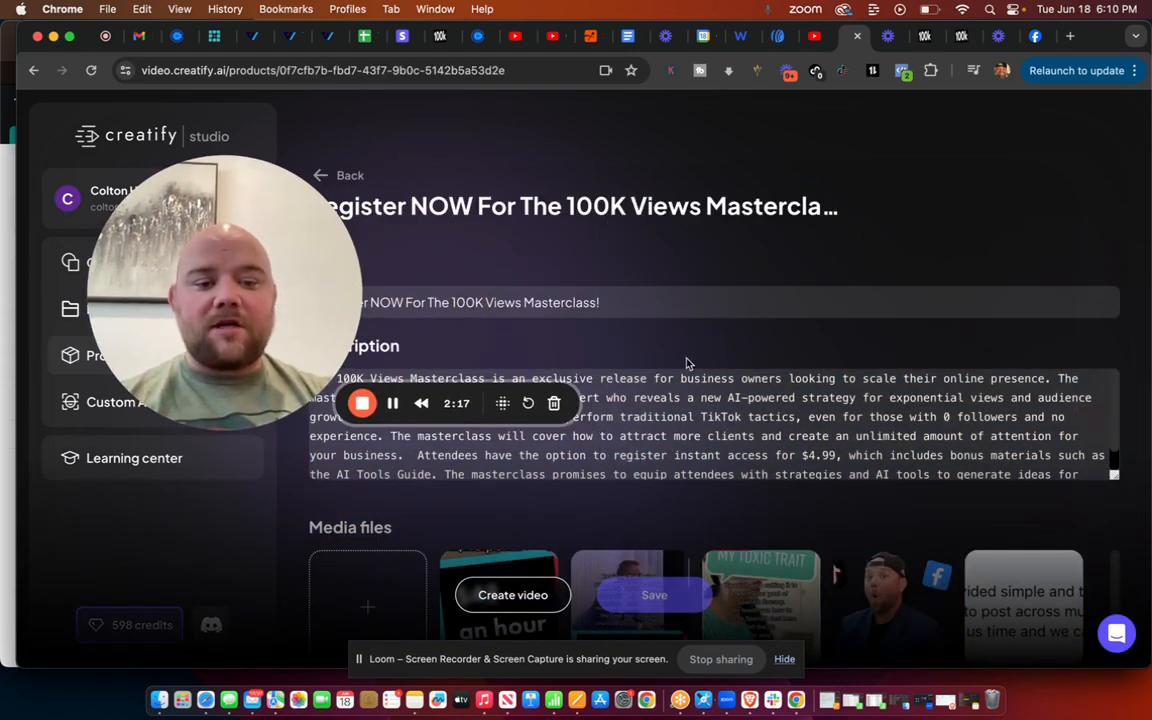
pyautogui.scroll(-3)
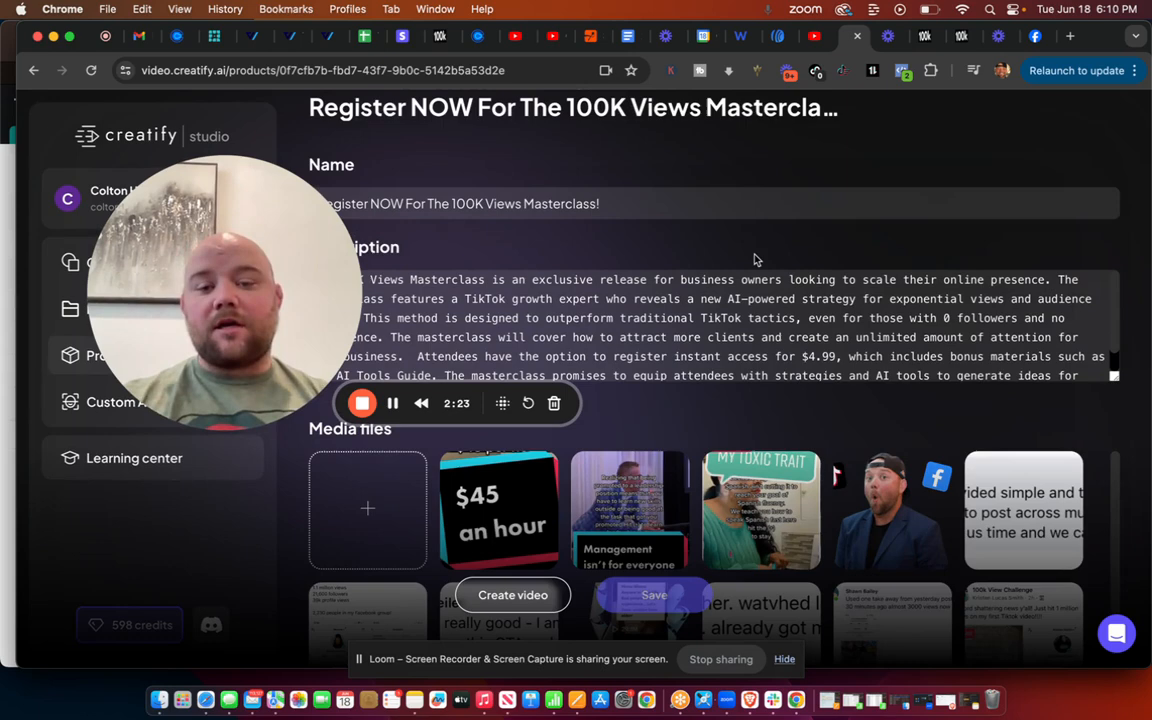
pyautogui.scroll(-3)
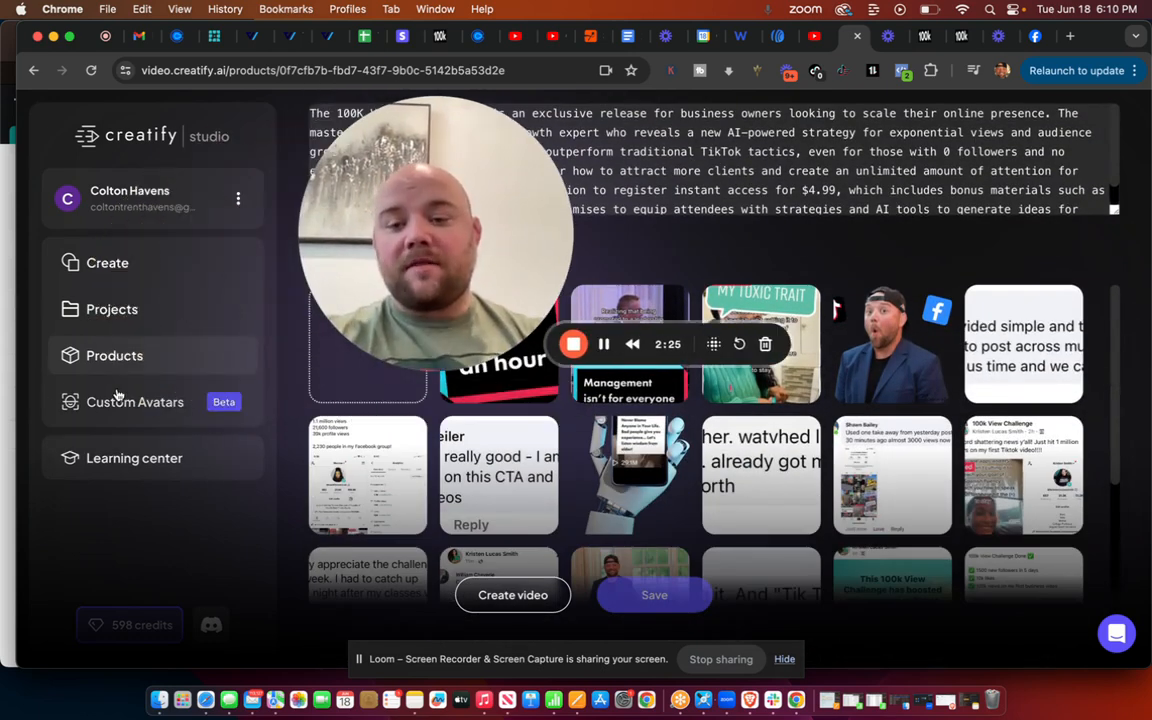
pyautogui.click(111, 309)
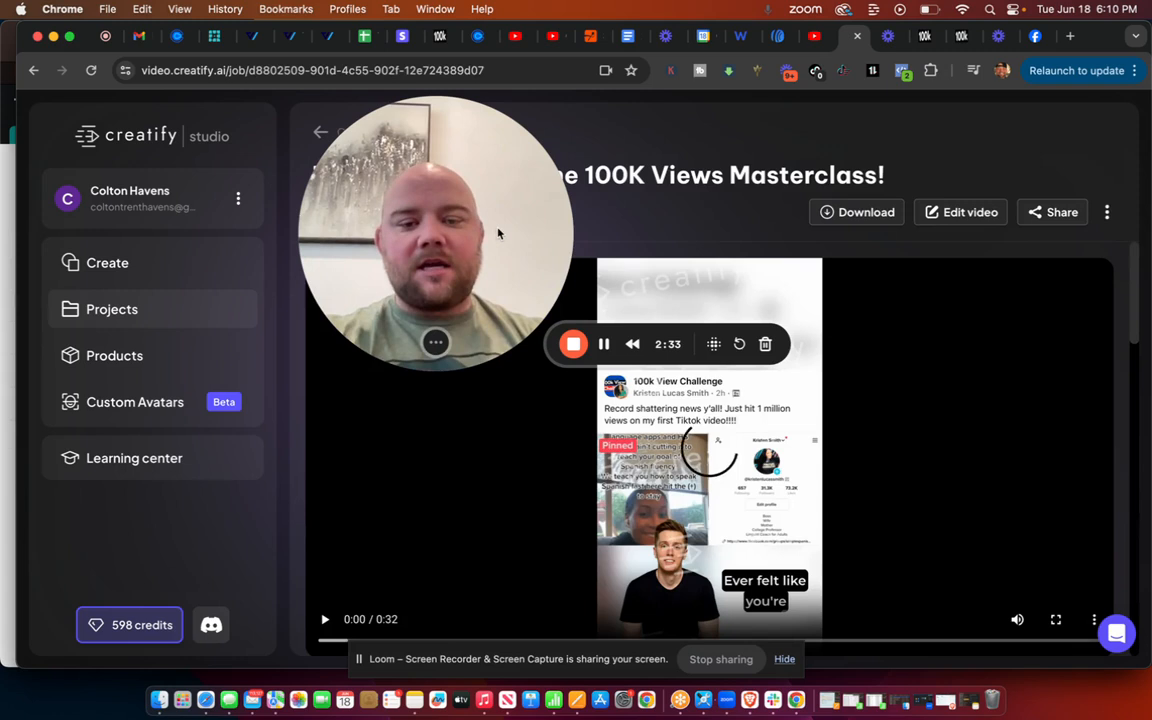
# Go back to the Projects page from the masterclass video
pyautogui.click(326, 619)
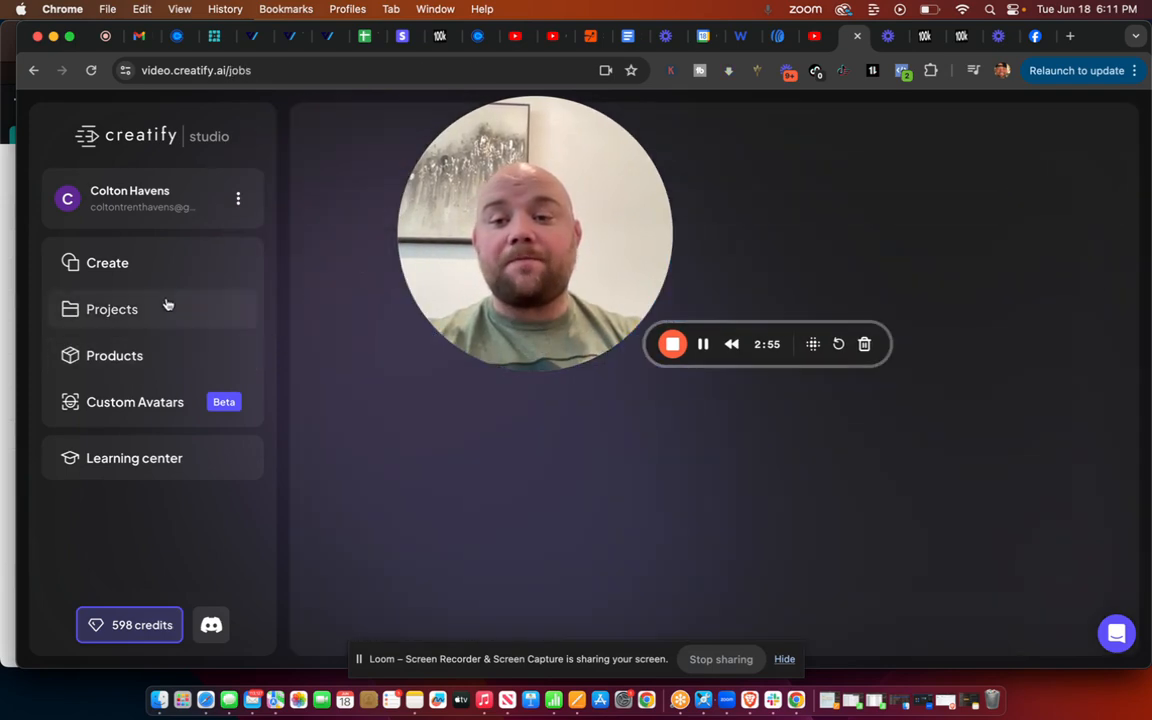
pyautogui.click(111, 309)
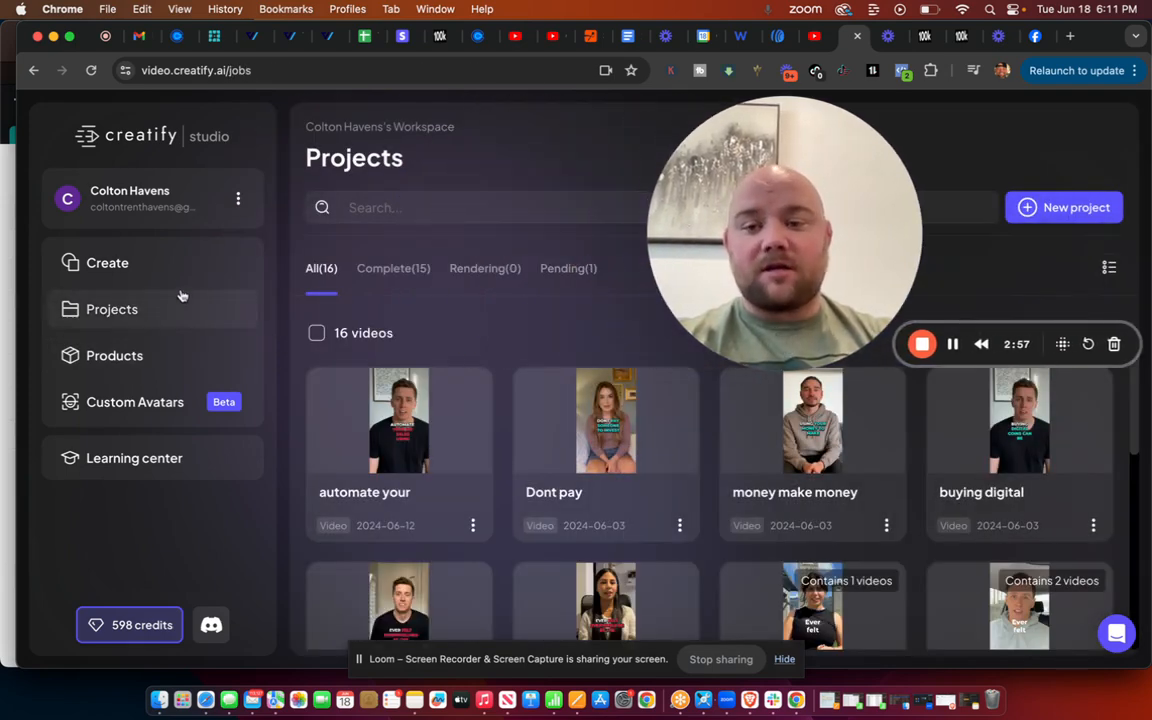
pyautogui.click(107, 262)
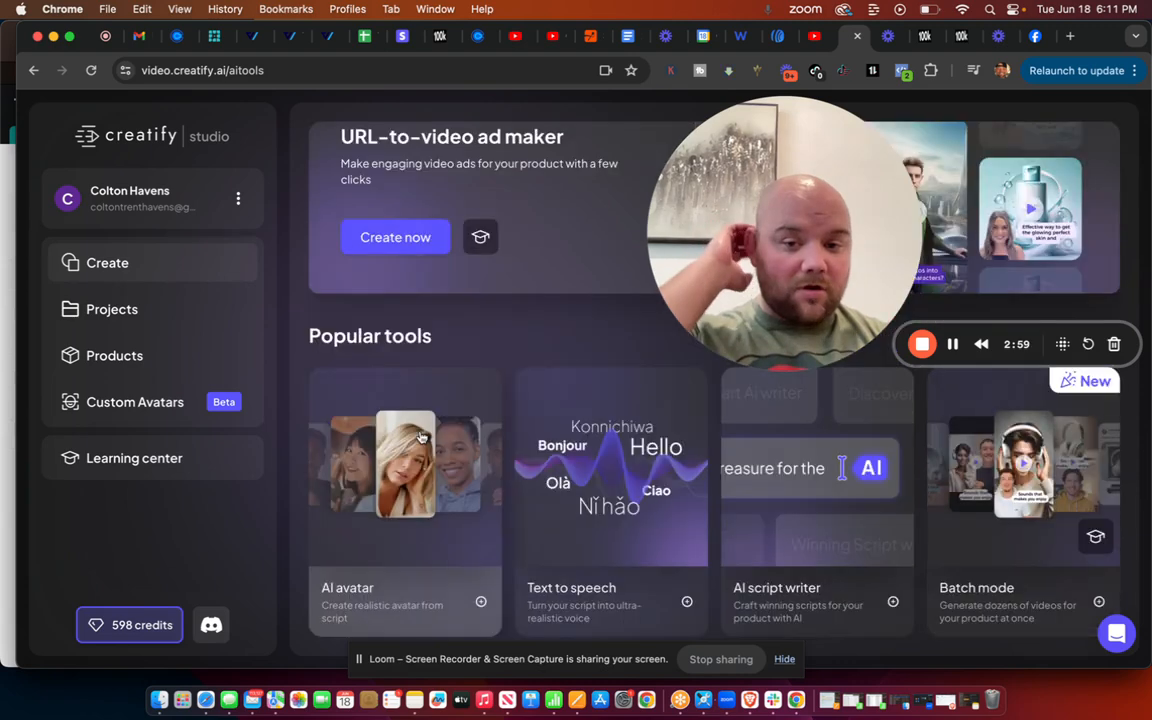
pyautogui.click(403, 465)
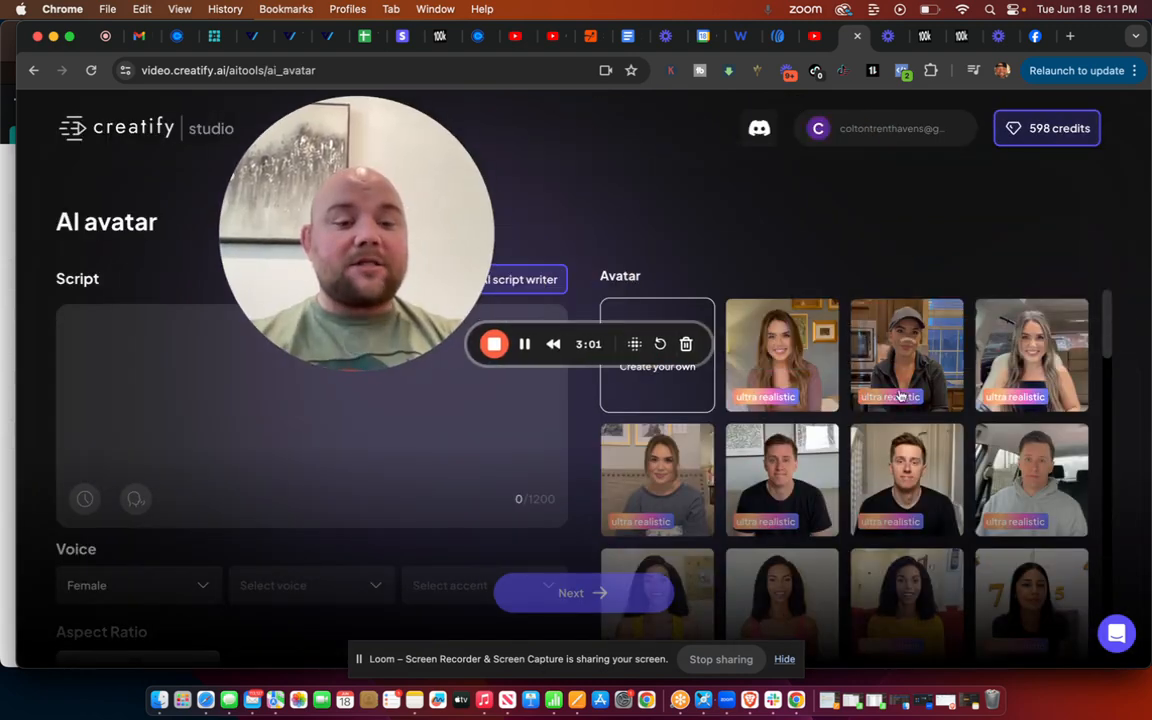
pyautogui.scroll(-3)
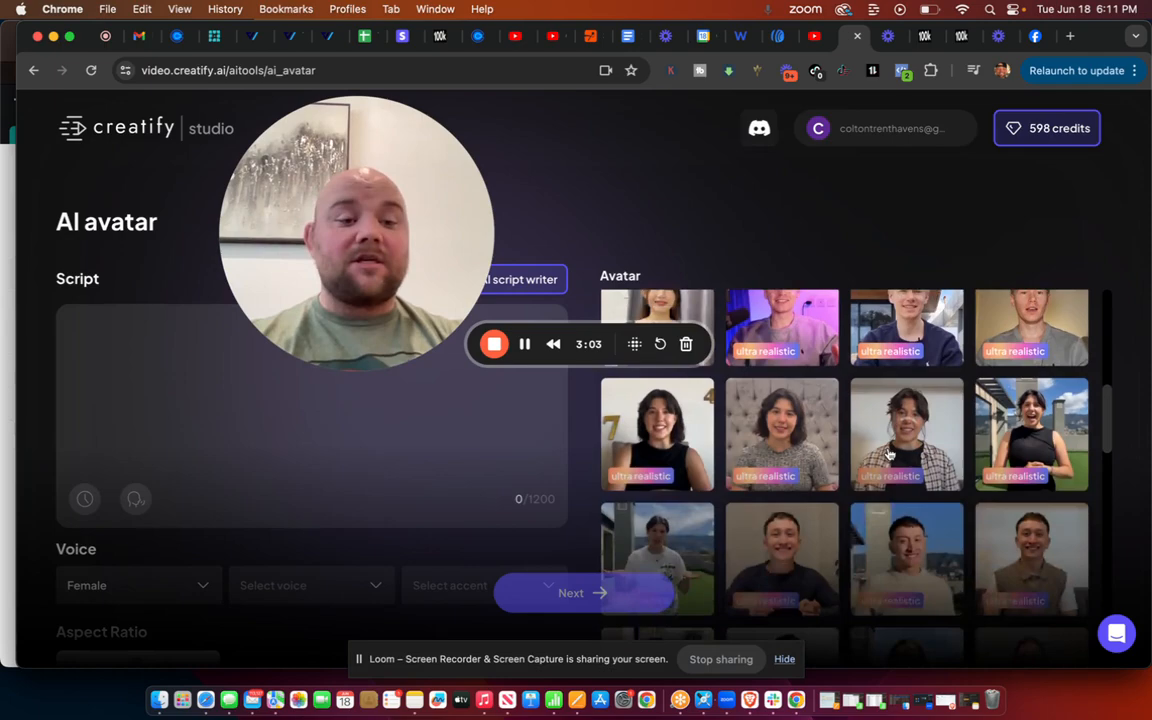
pyautogui.scroll(-3)
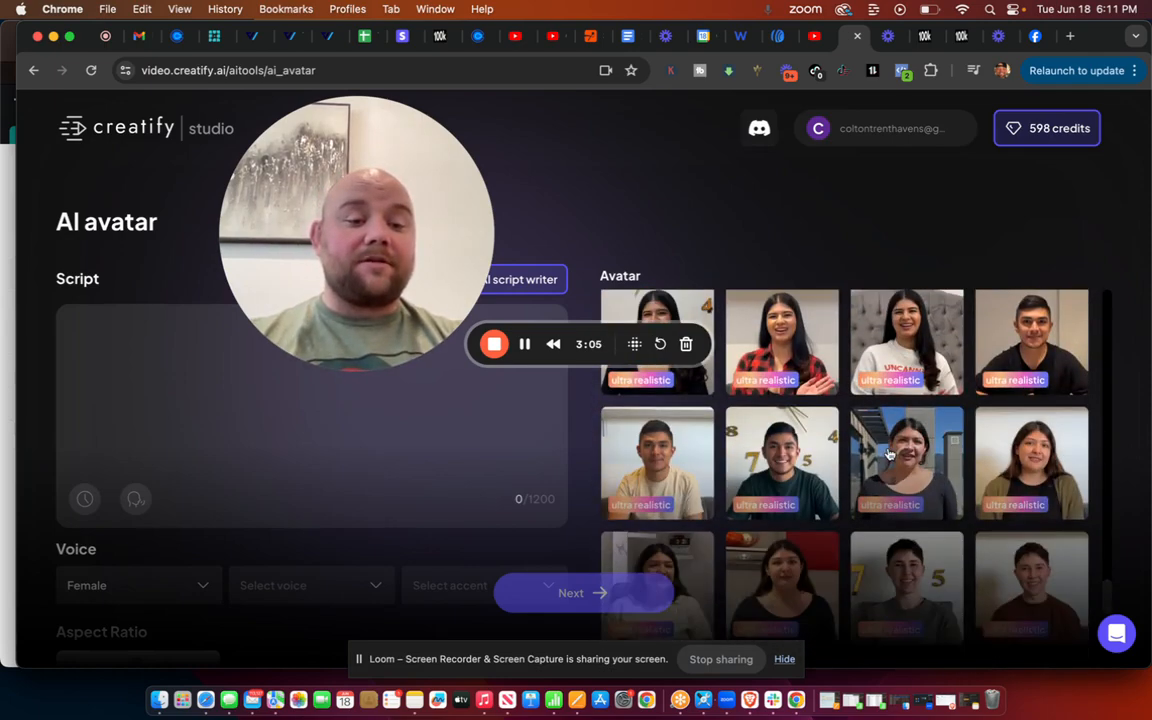
pyautogui.scroll(-3)
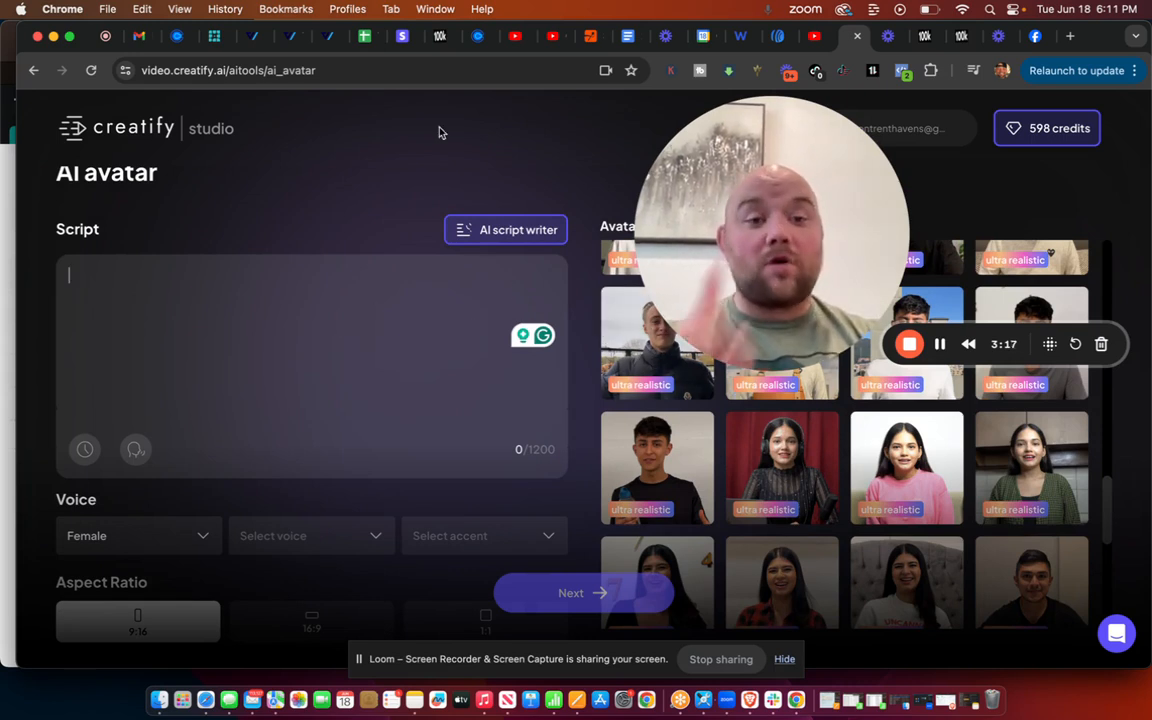
# Switch to Safari and open TikTok Ads Manager's Analytics page with Top Ads
pyautogui.click(207, 697)
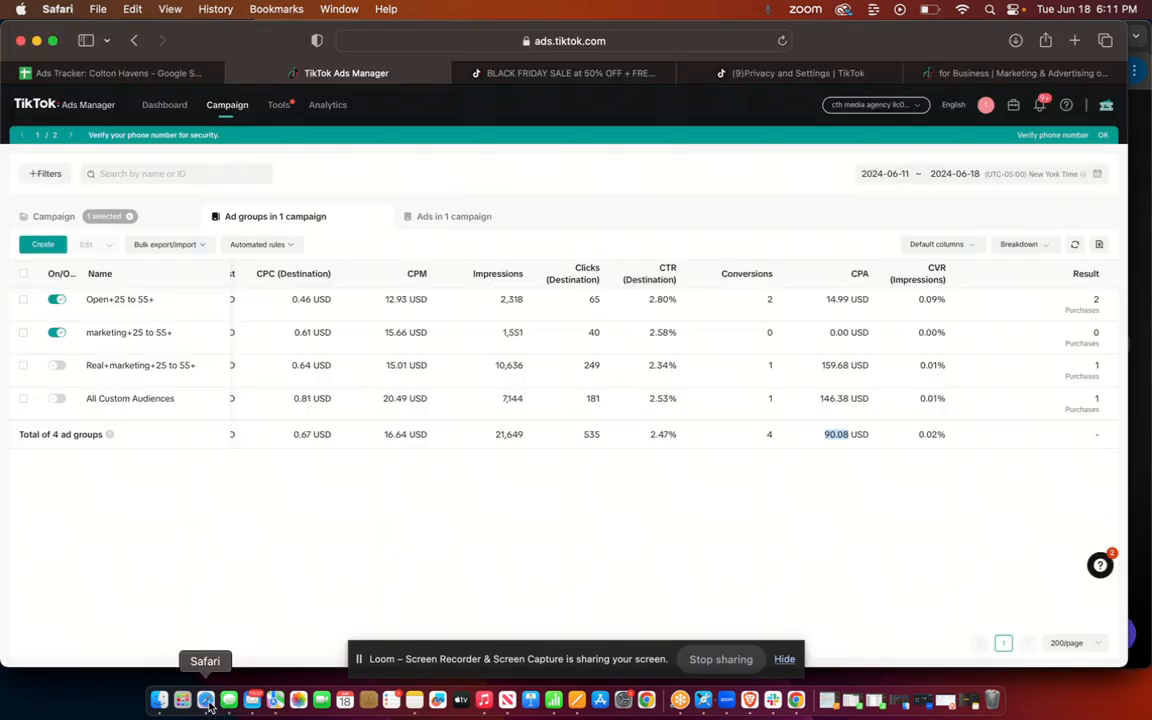
pyautogui.moveTo(307, 104)
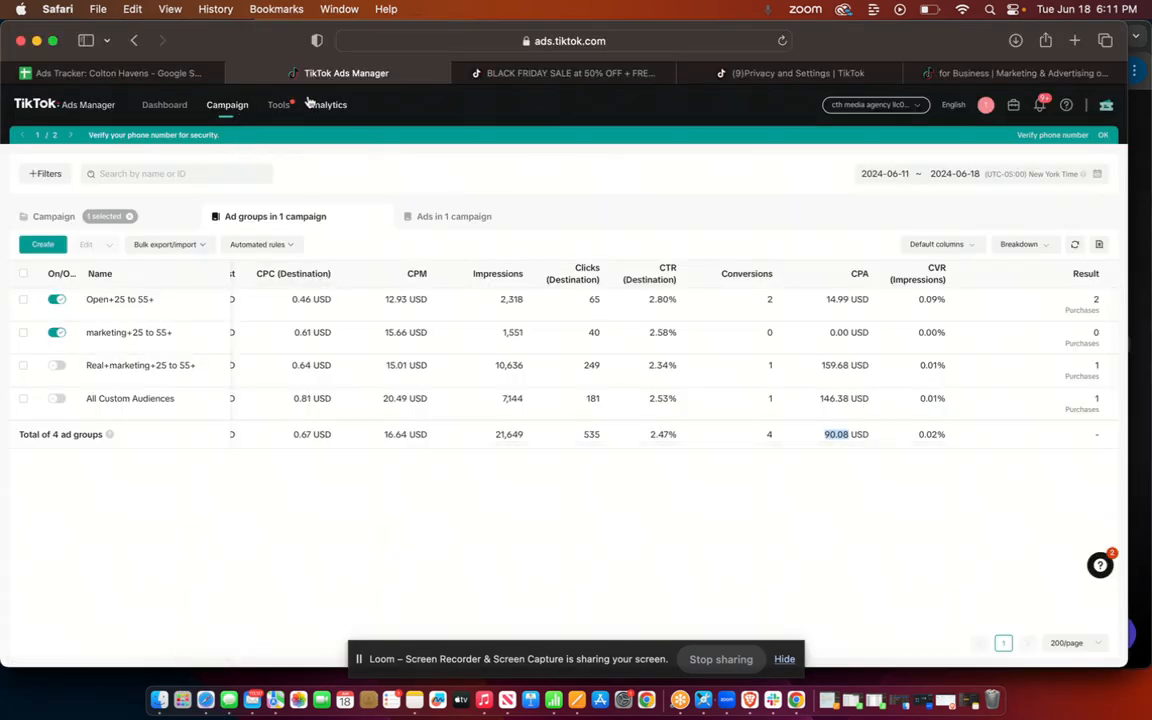
pyautogui.click(326, 104)
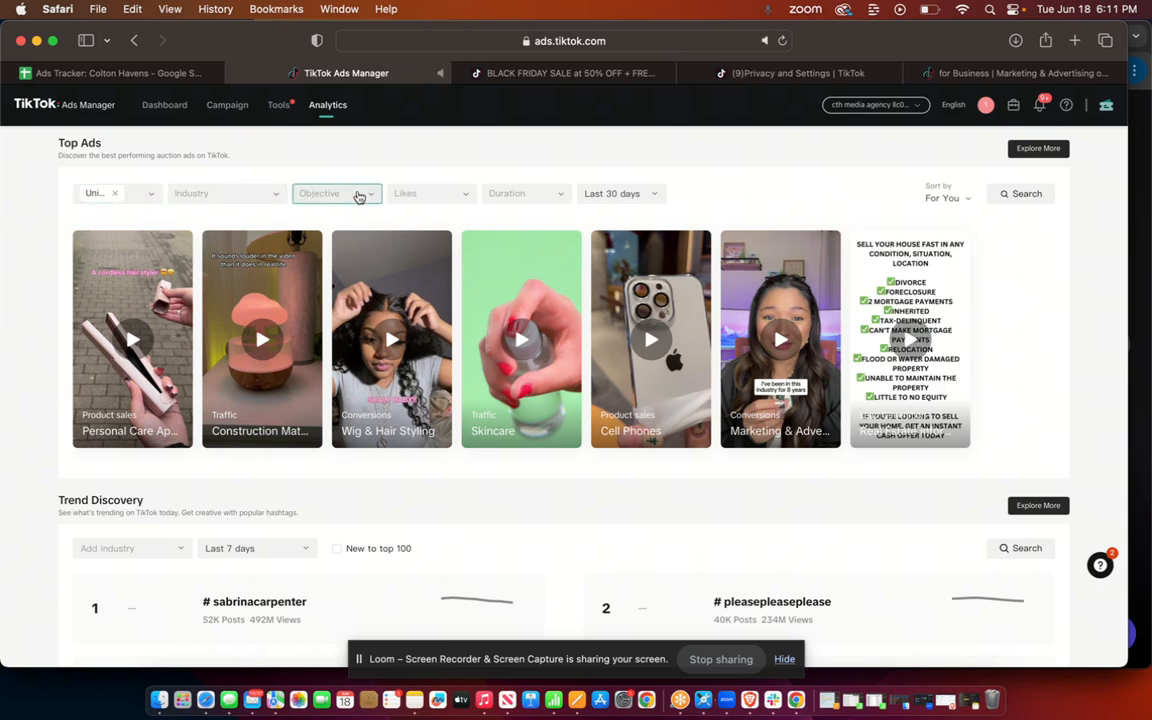
# Filter Top Ads to the Conversions objective over the last 30 days
pyautogui.click(337, 193)
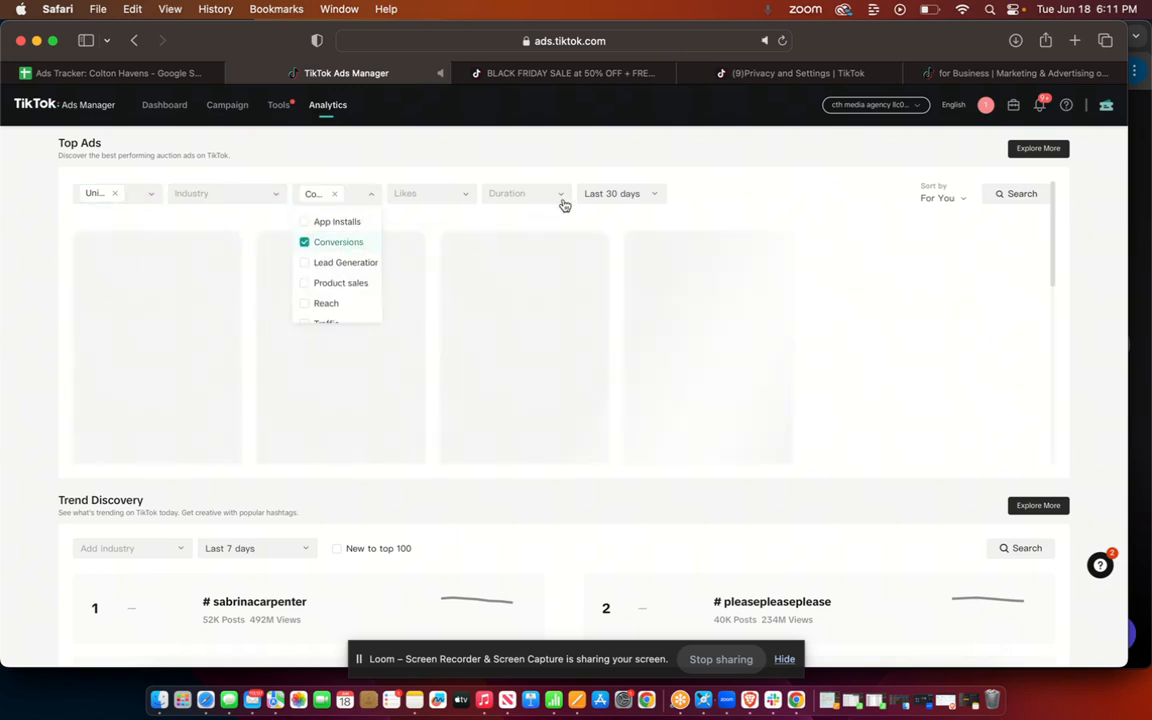
pyautogui.click(620, 193)
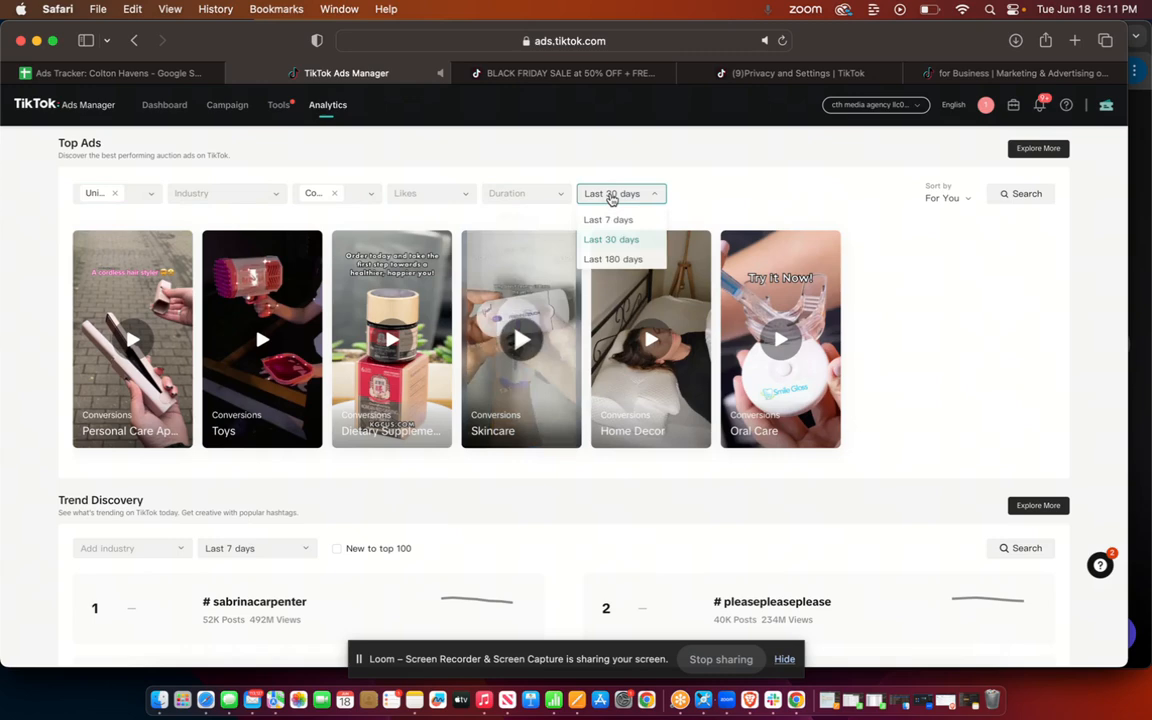
pyautogui.click(615, 259)
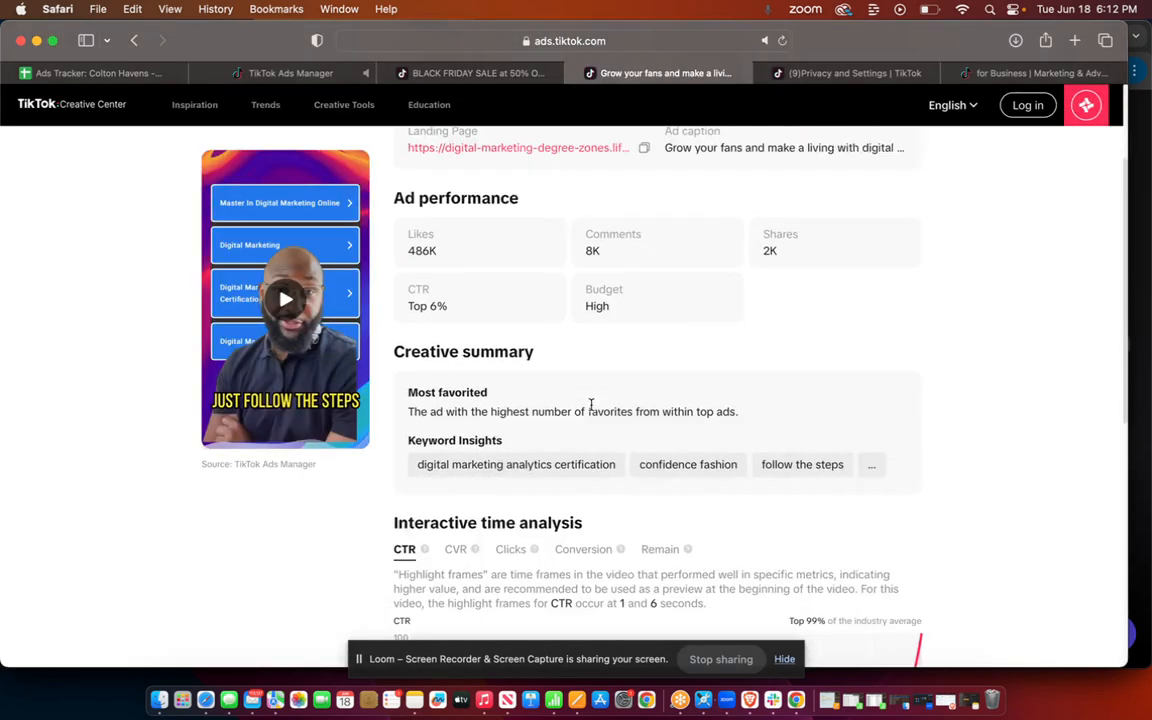
# Review the ad's script and CTR time analysis, then switch back to Creatify
pyautogui.scroll(-3)
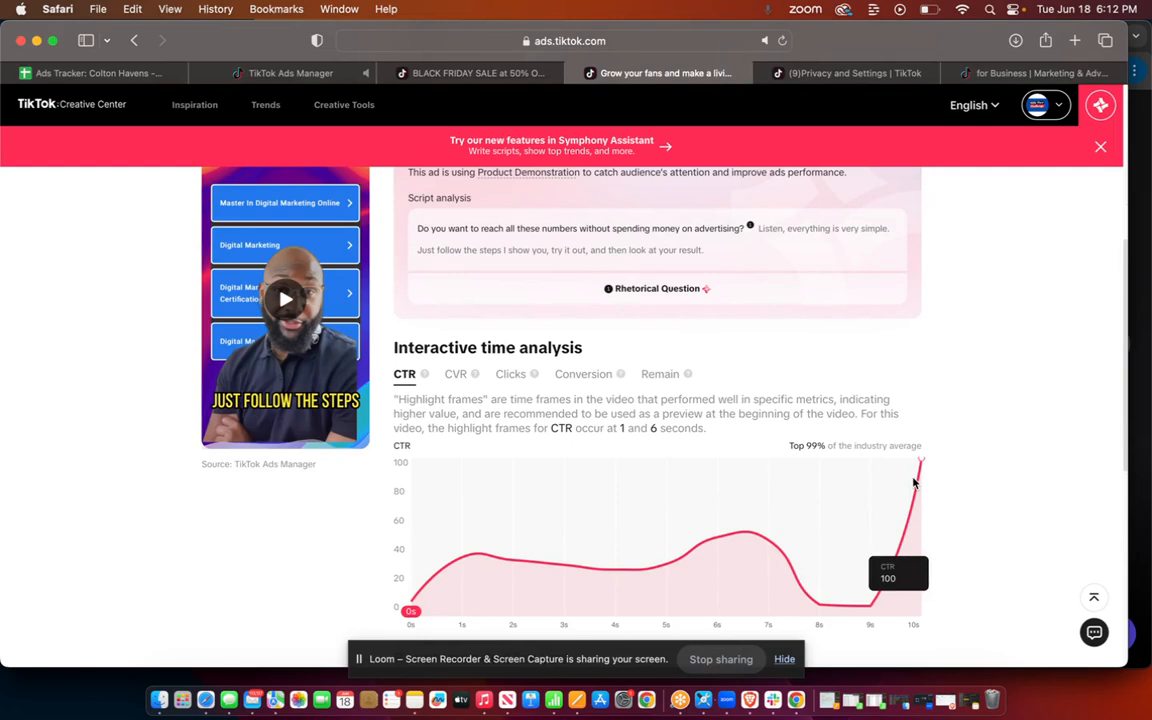
pyautogui.click(1128, 105)
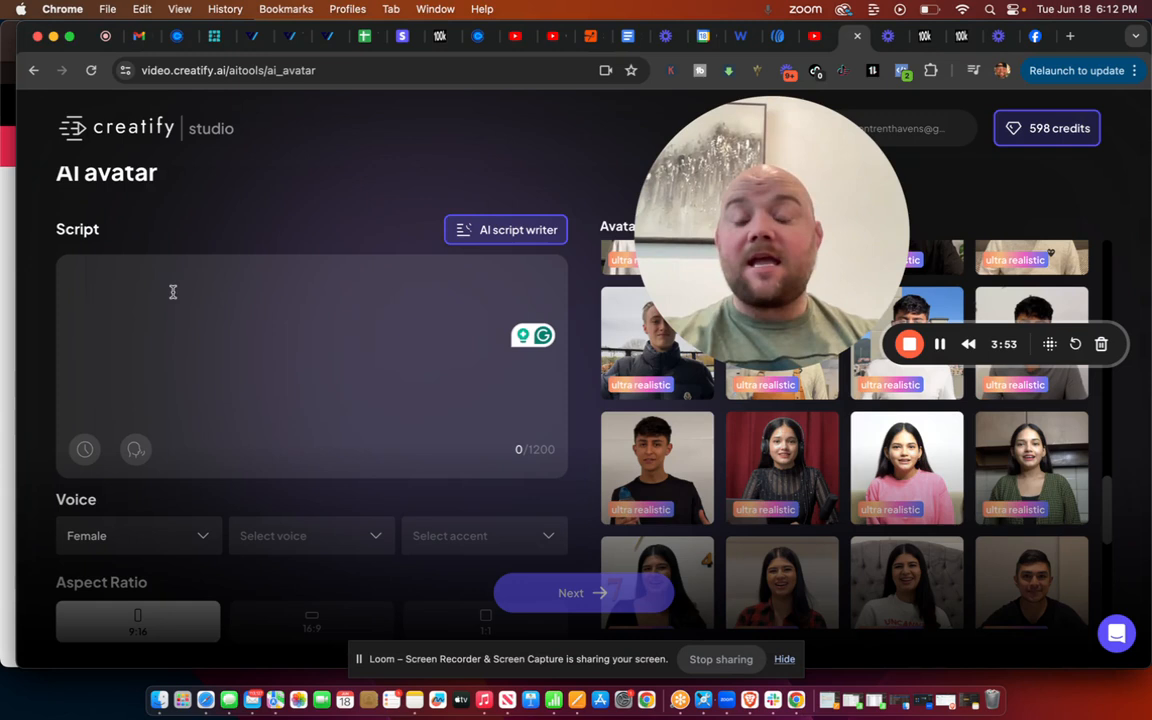
# Paste the 188-character 'reach all these numbers without spending money' script into the Script box
pyautogui.write('Do you want to reach all these numbers without spending money on advertising? Listen, everything is very simple. Just follow the steps I show you, try it out, and then look at your result.')
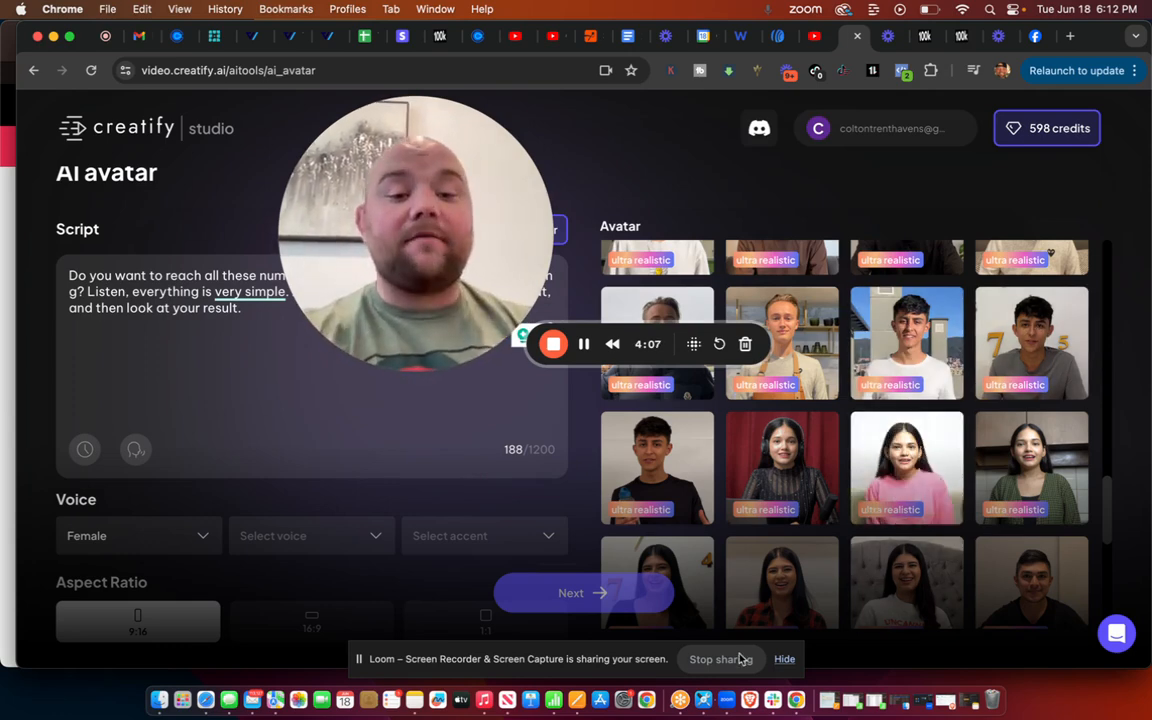
pyautogui.scroll(-3)
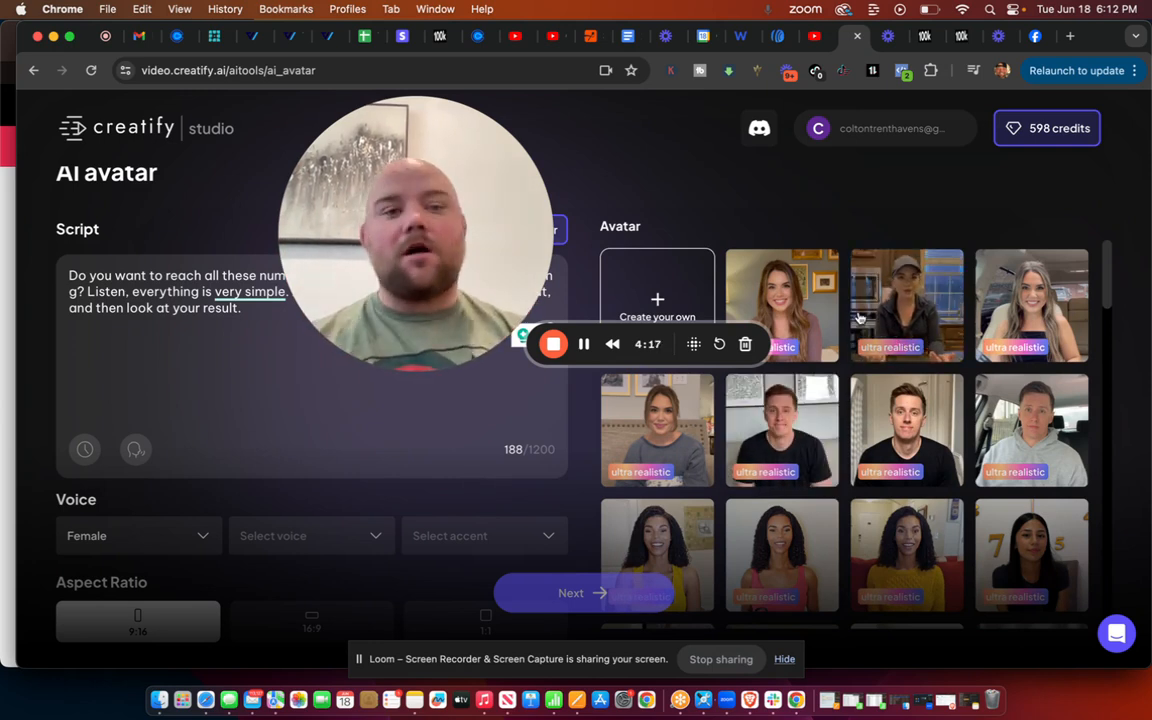
pyautogui.moveTo(888, 418)
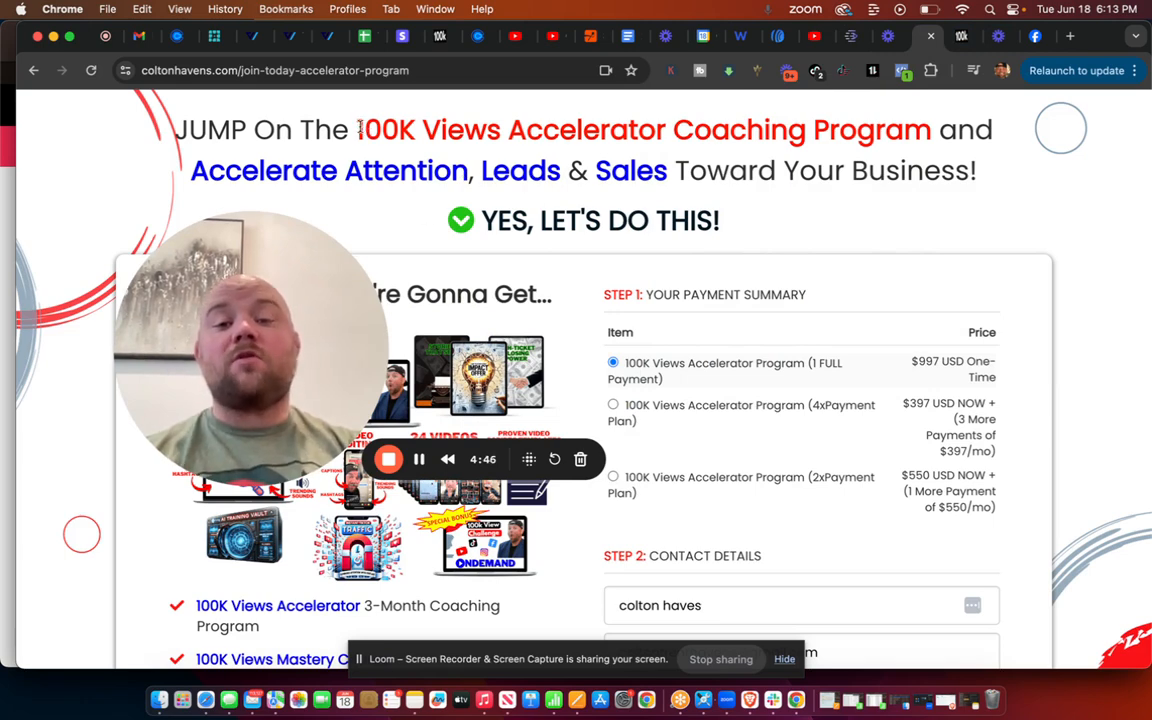
pyautogui.moveTo(742, 267)
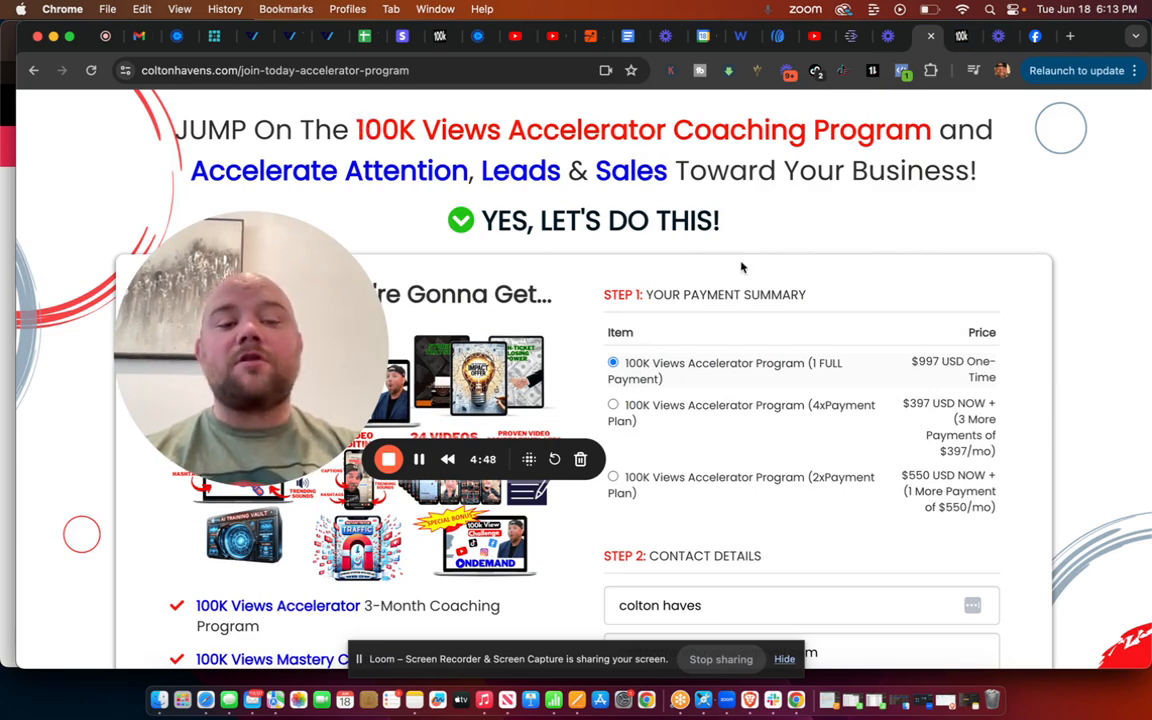
# Scroll through the 100K Views Accelerator checkout page's payment options and pricing, then back up
pyautogui.scroll(-3)
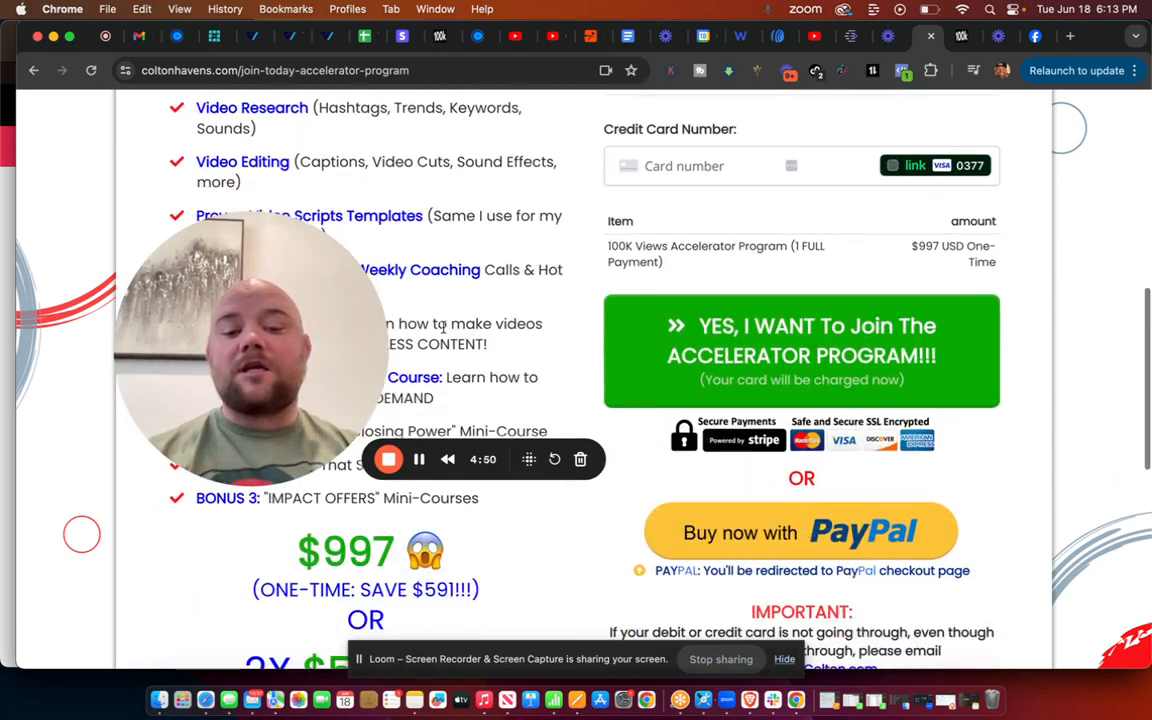
pyautogui.scroll(-3)
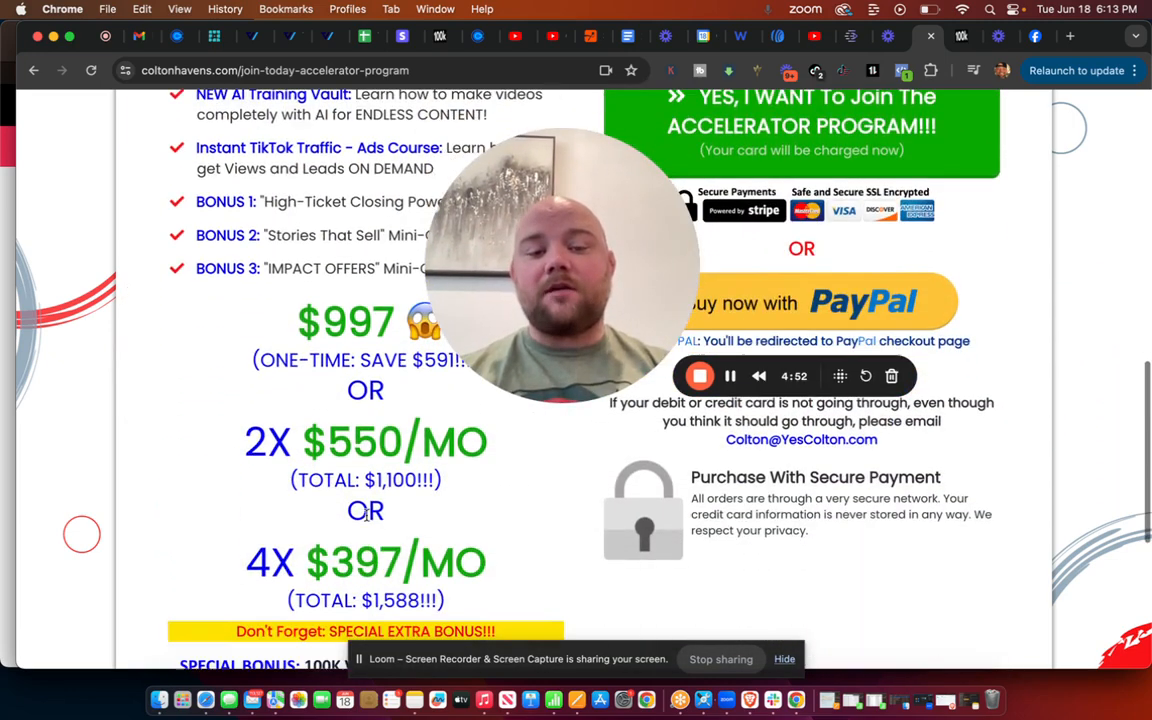
pyautogui.scroll(-3)
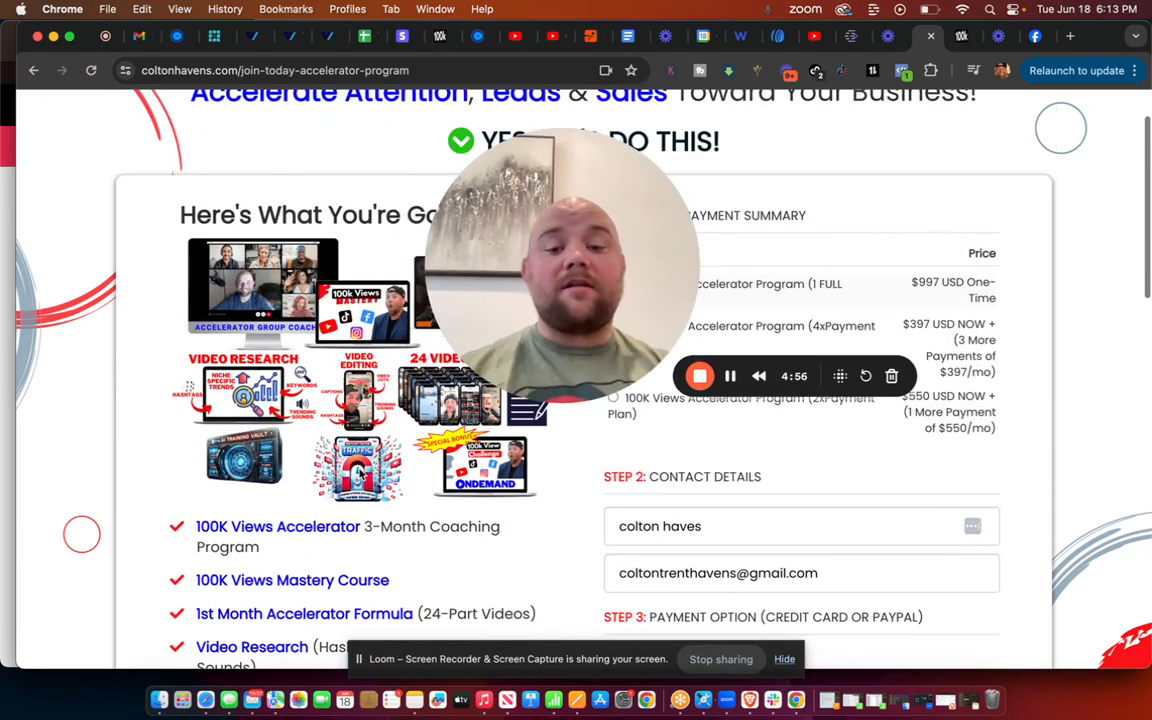
pyautogui.scroll(-3)
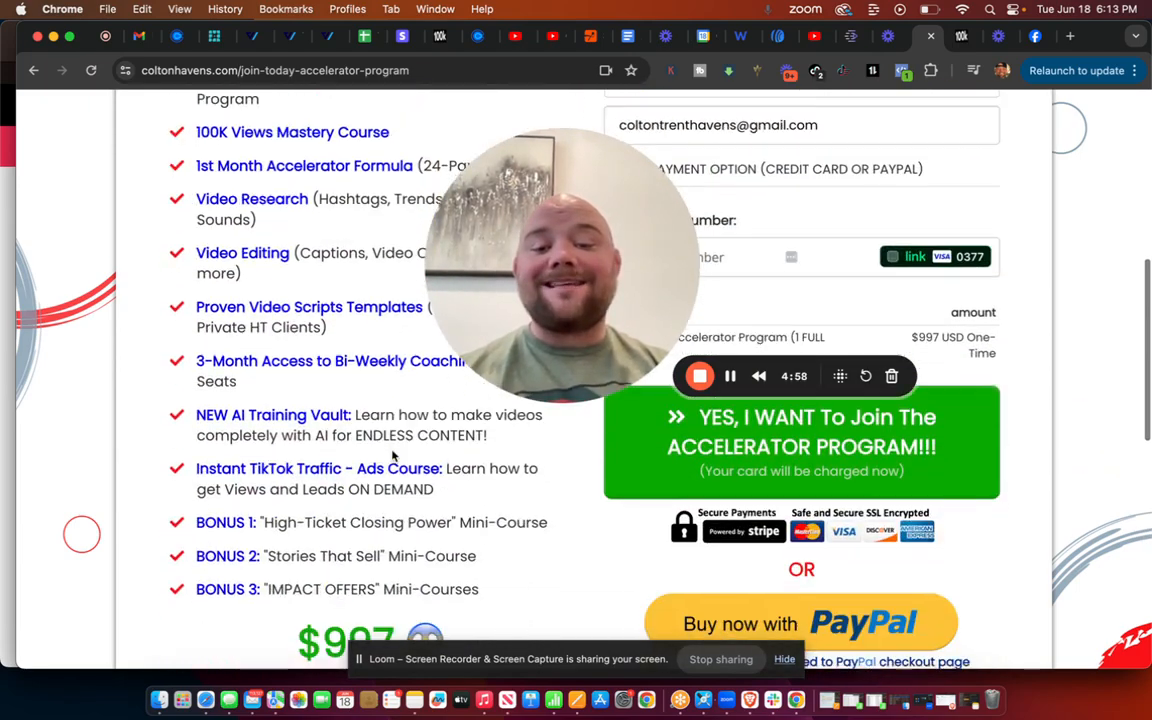
pyautogui.scroll(-3)
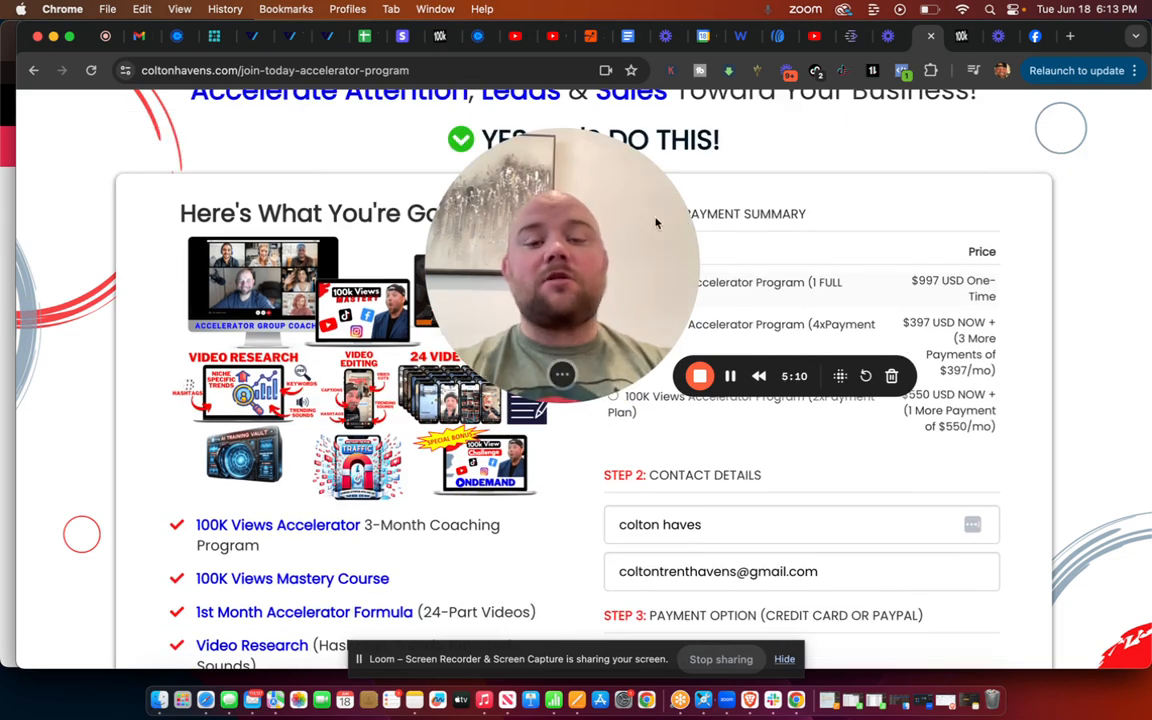
pyautogui.scroll(3)
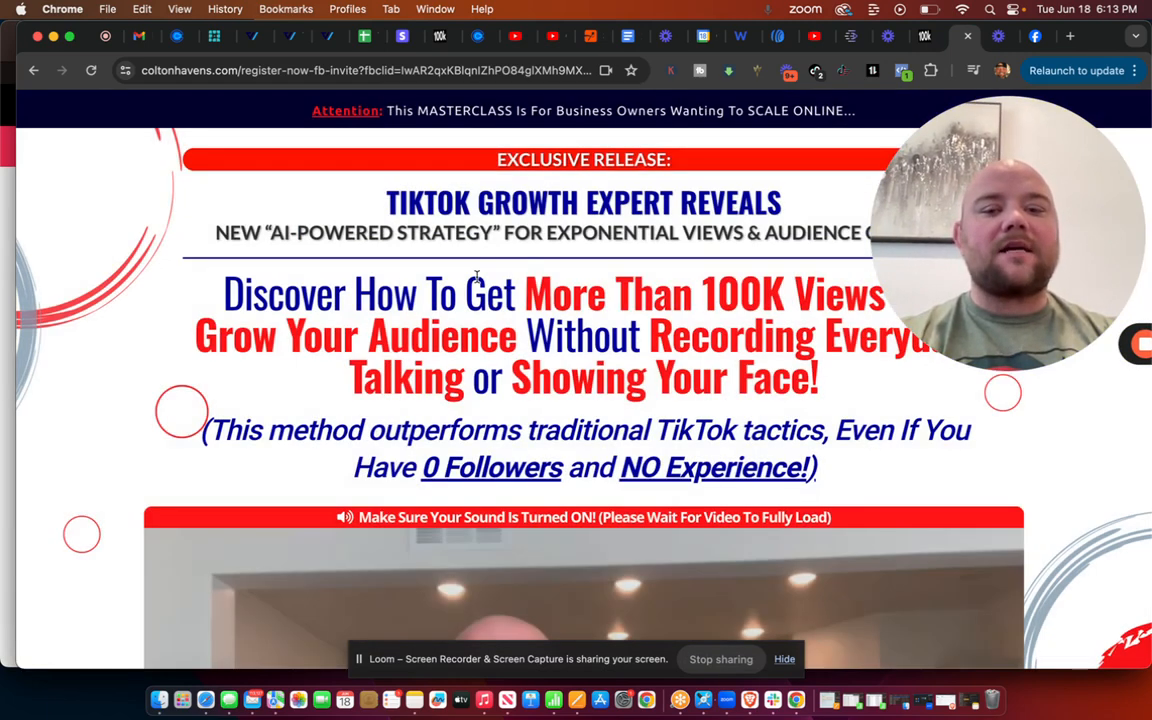
pyautogui.moveTo(960, 252)
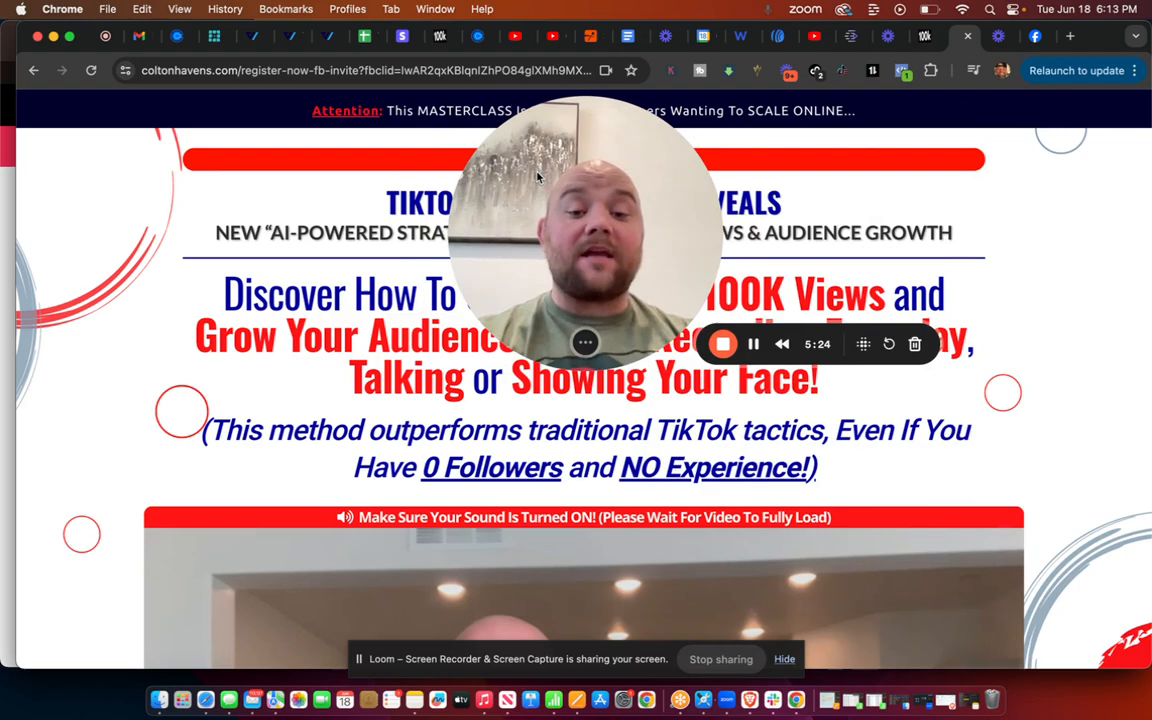
# Scroll past the masterclass intro video to the $4.99 instant-access registration offer
pyautogui.scroll(-3)
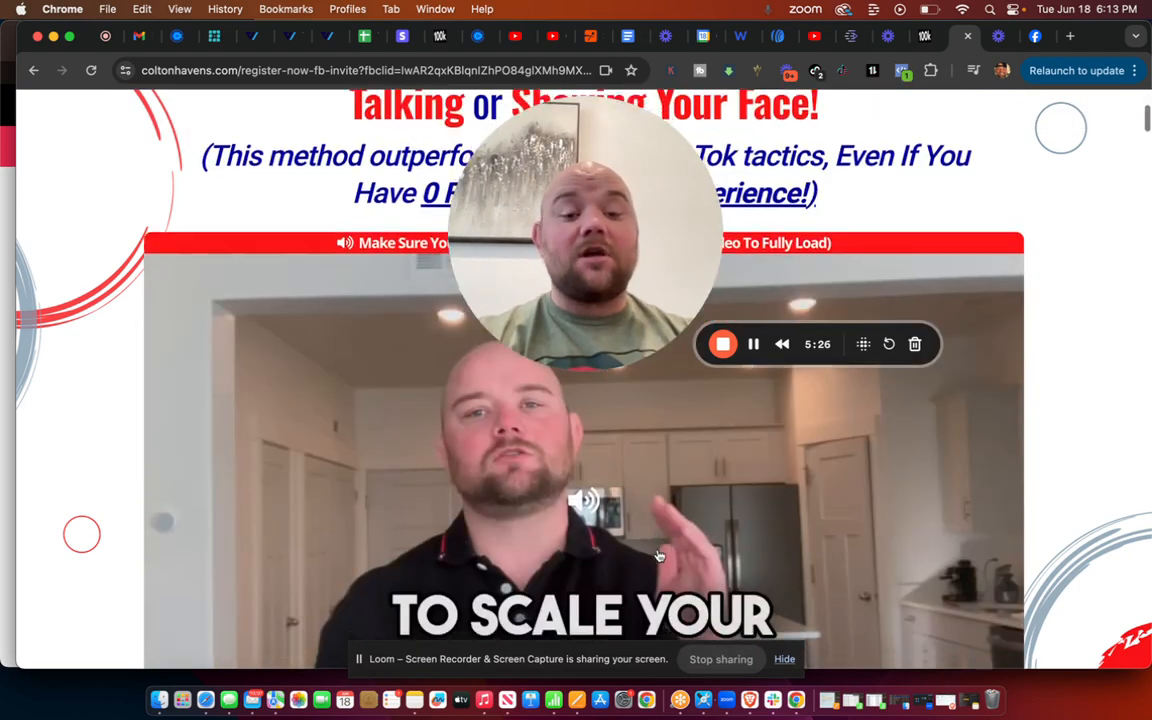
pyautogui.scroll(-3)
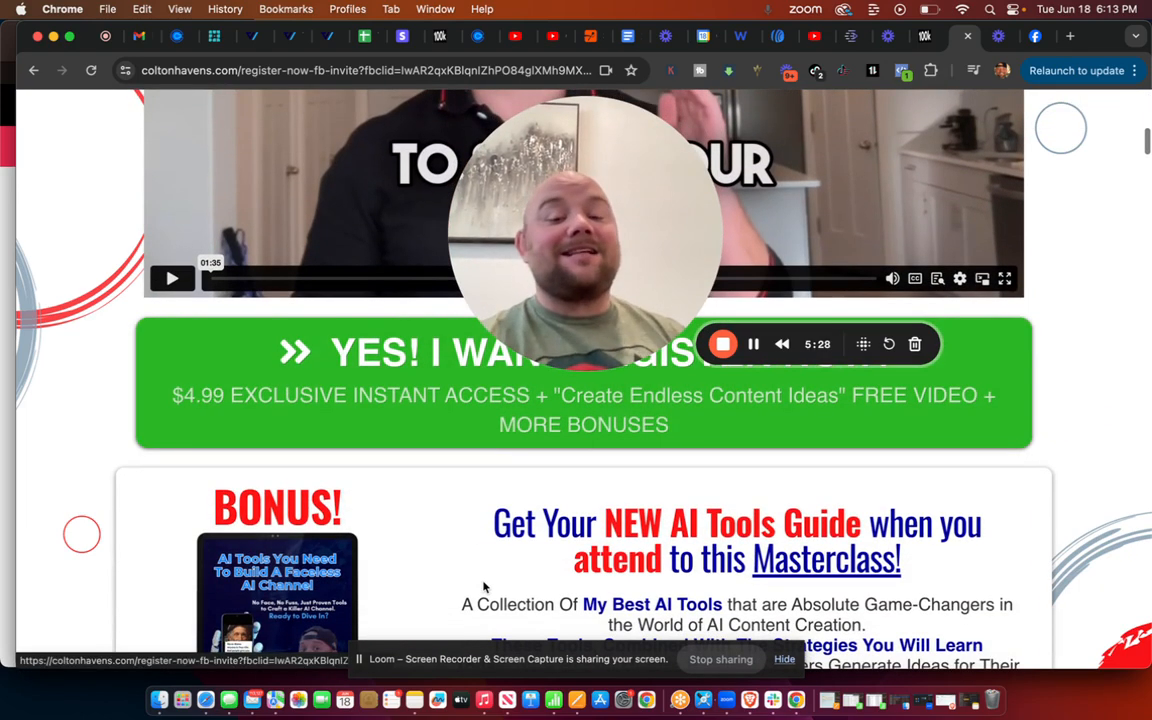